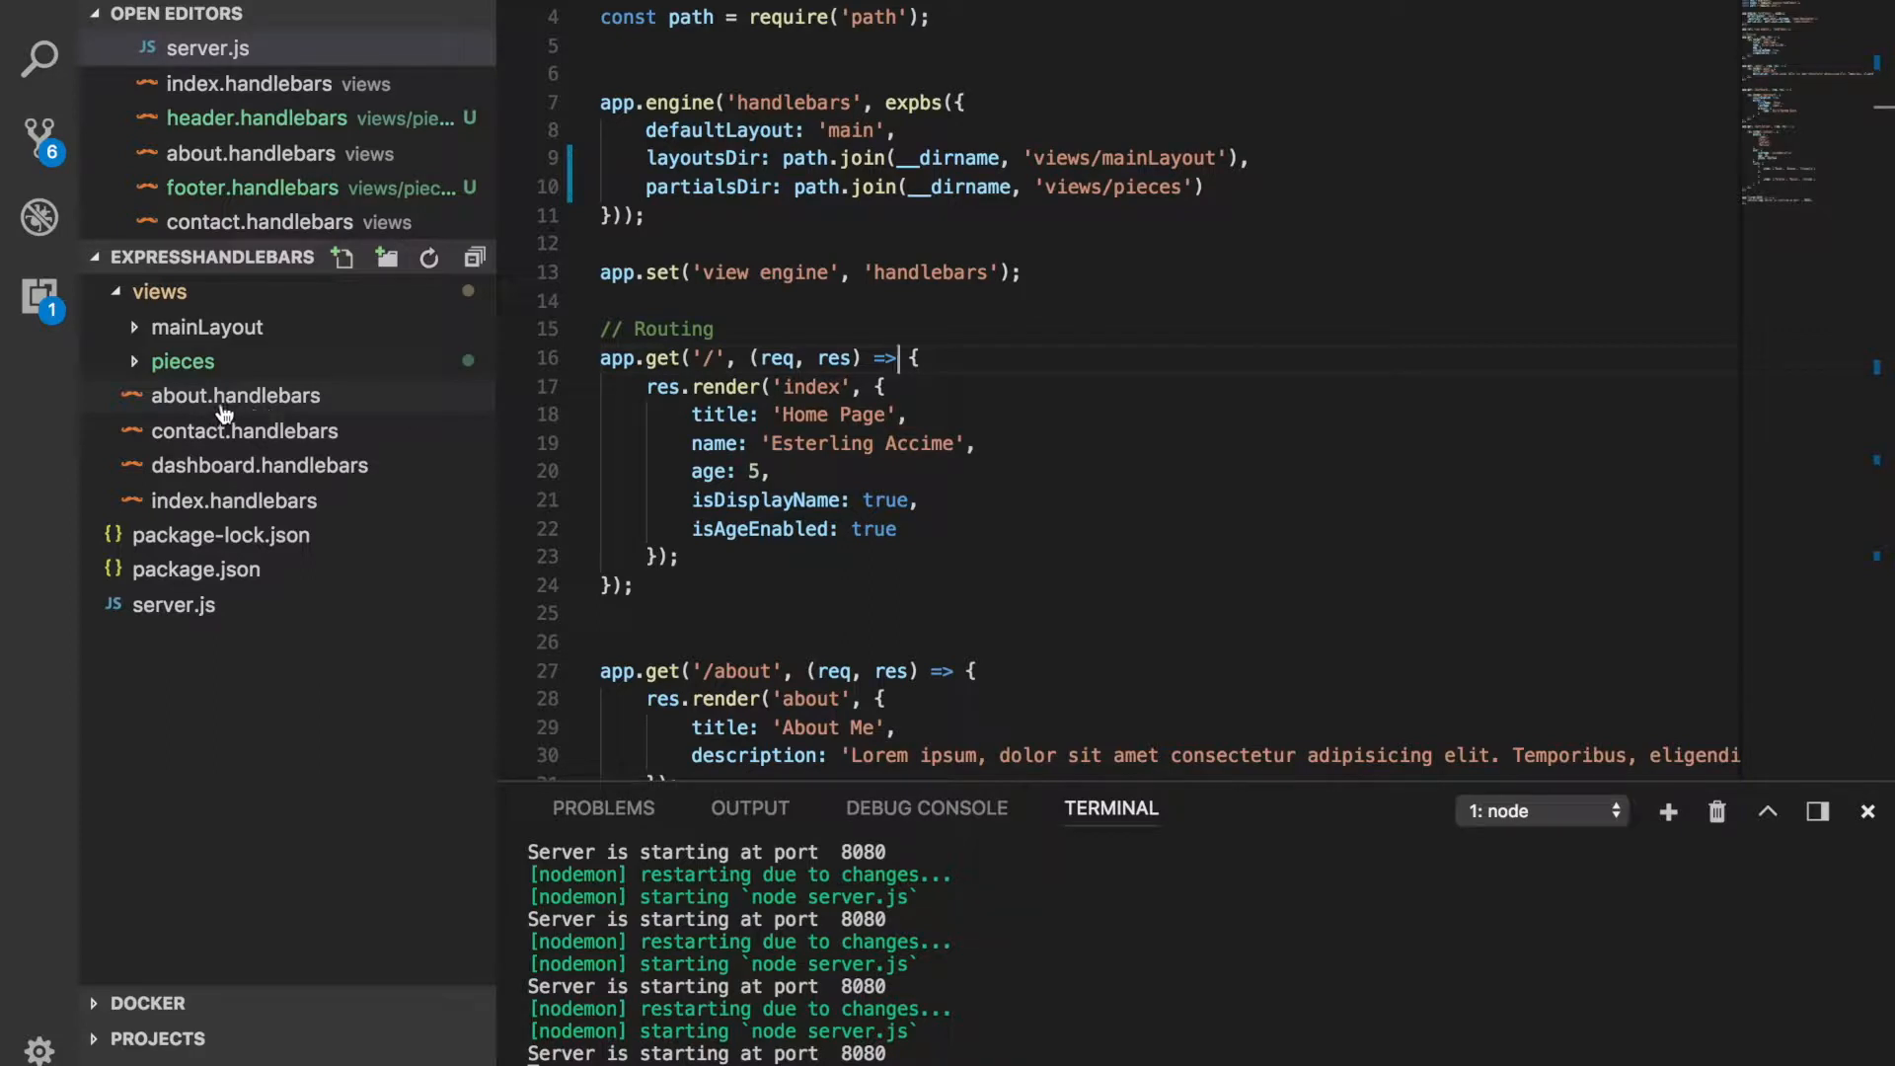
mouse_move(244, 430)
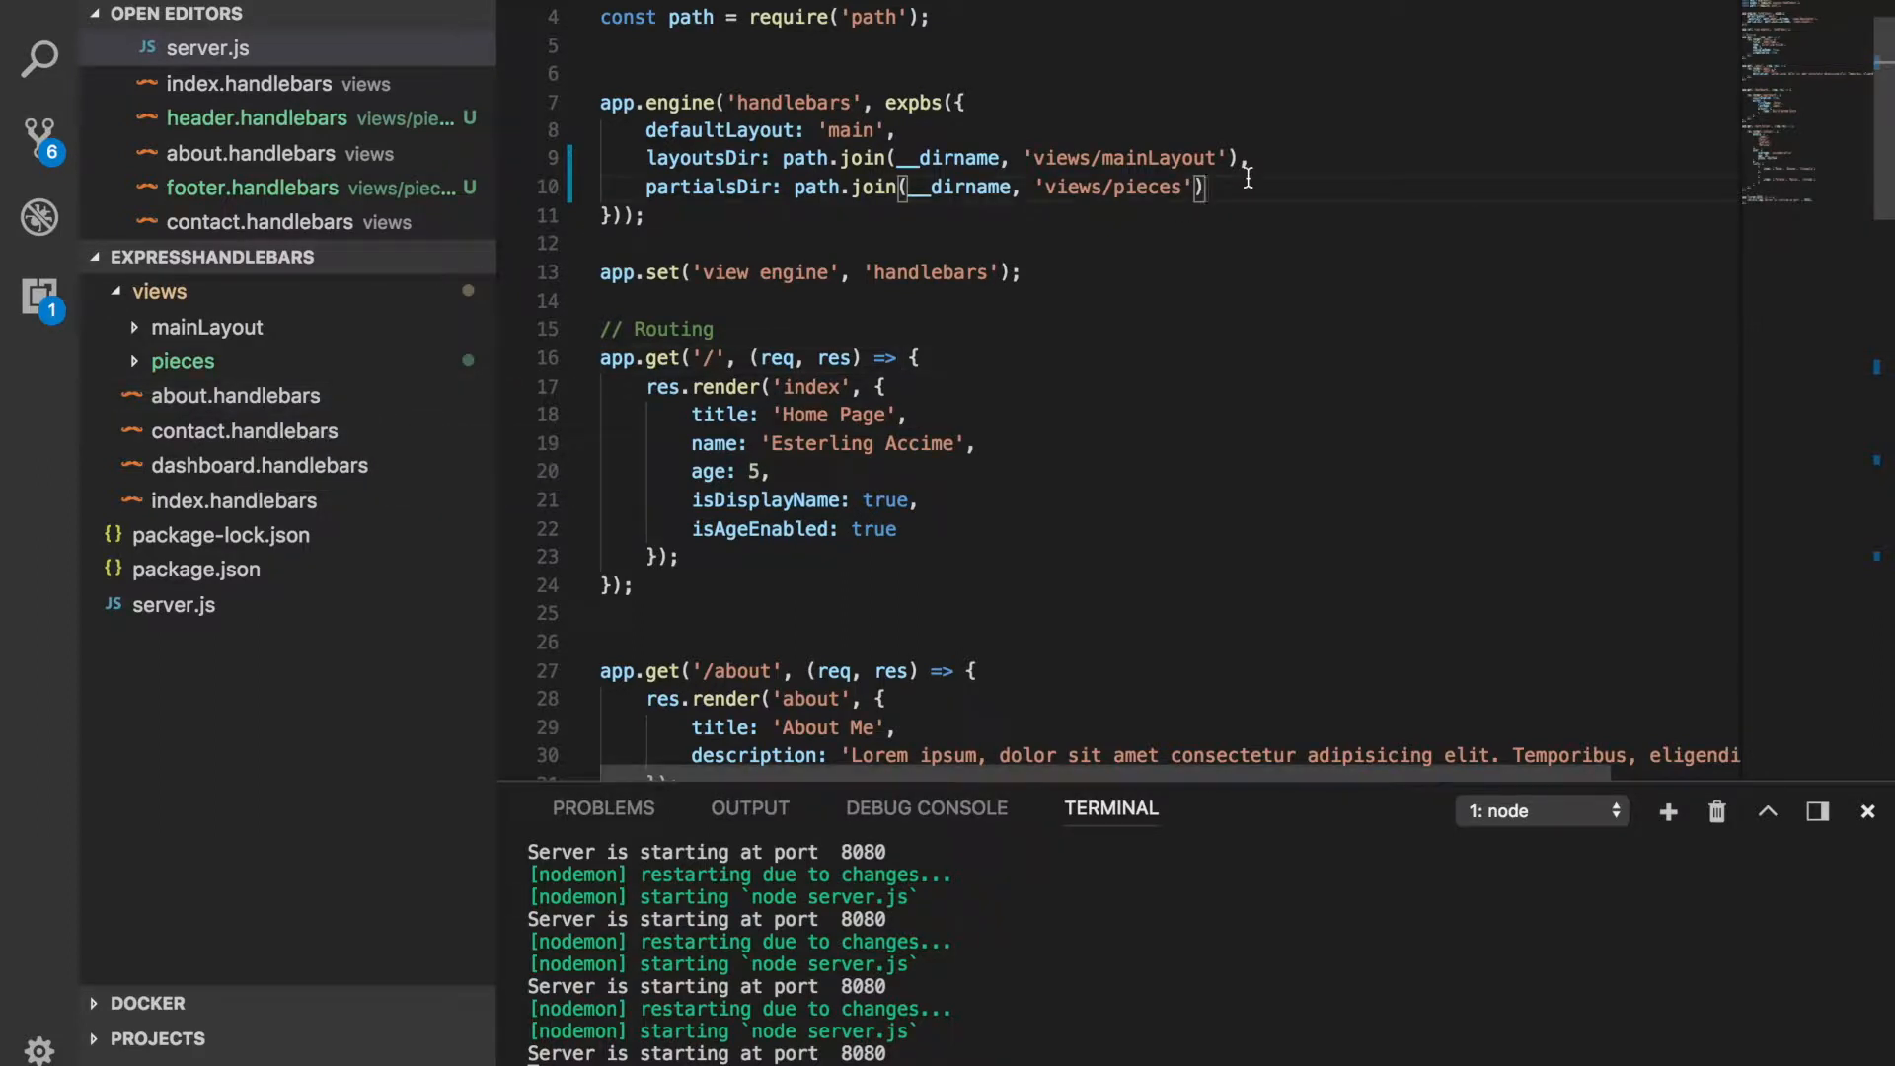
Step: Add extname: '.accime' after partialsDir in the expbs options object
type("extname:")
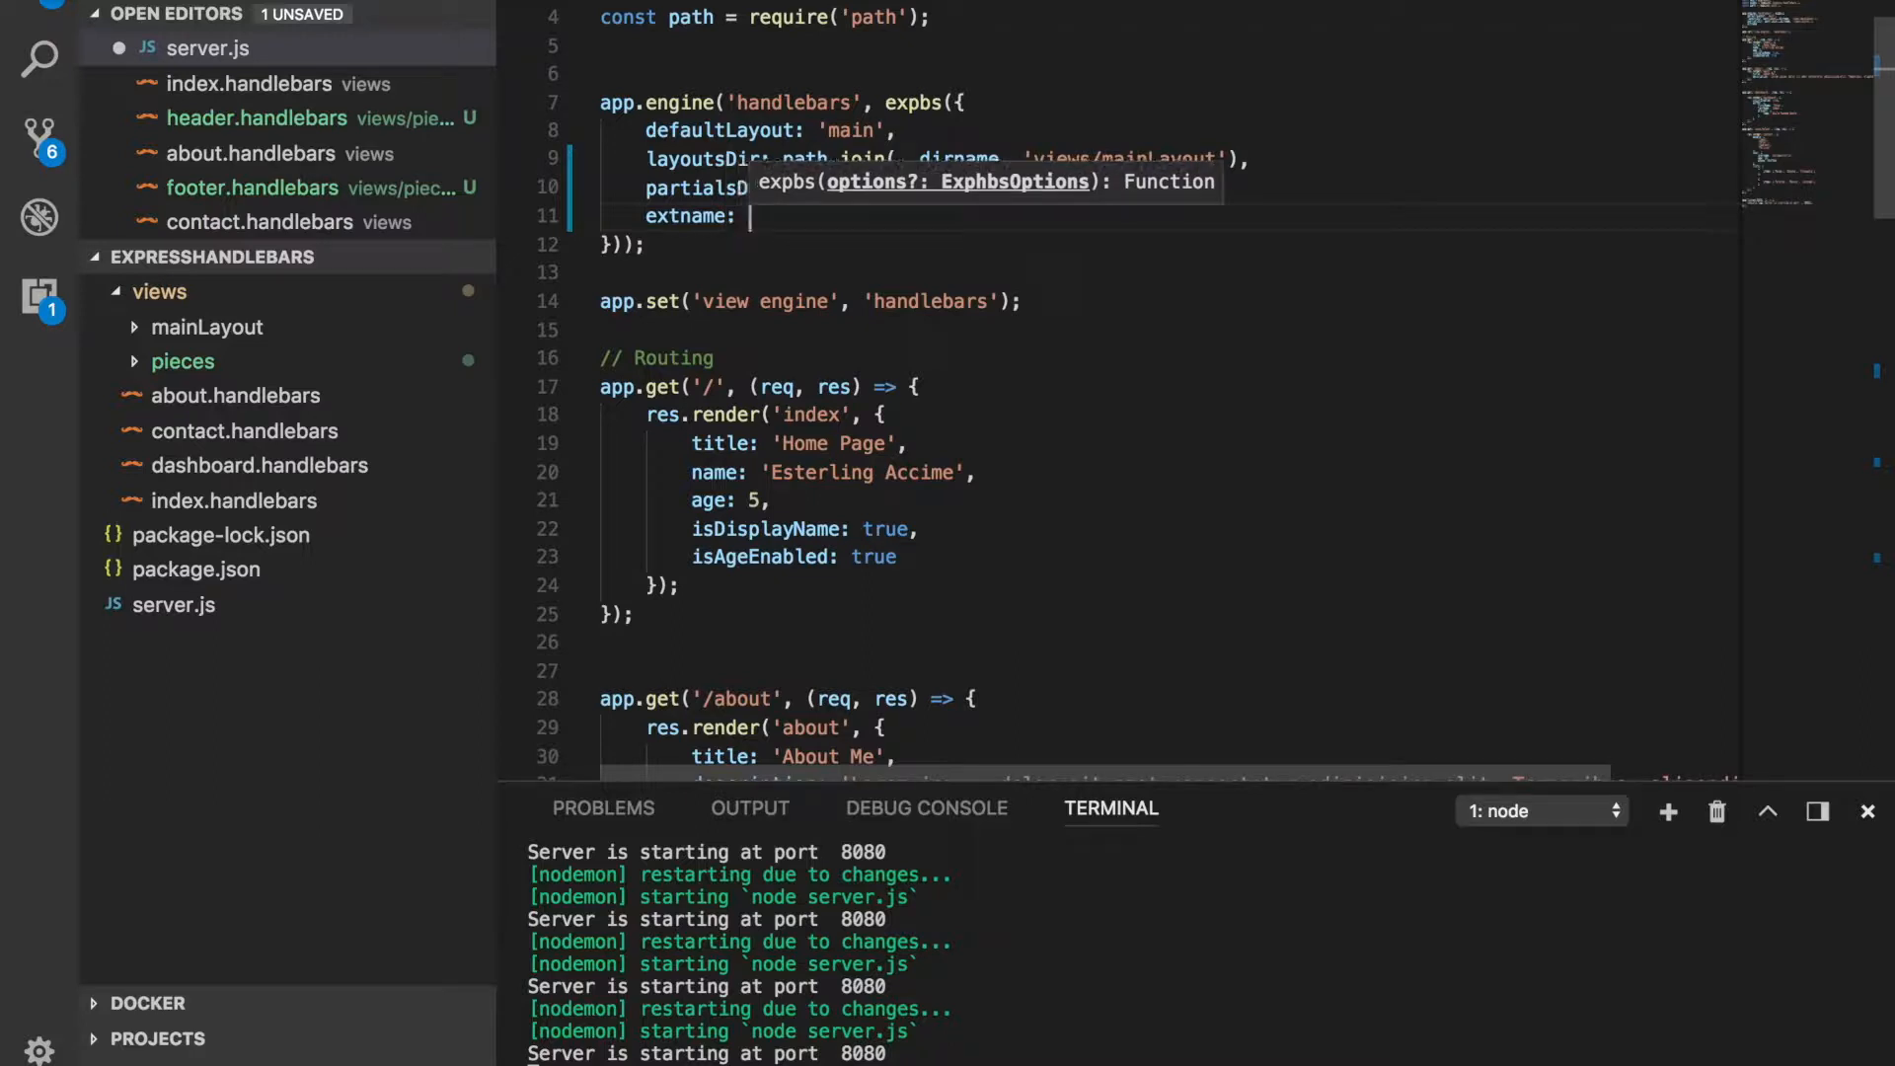
type("''")
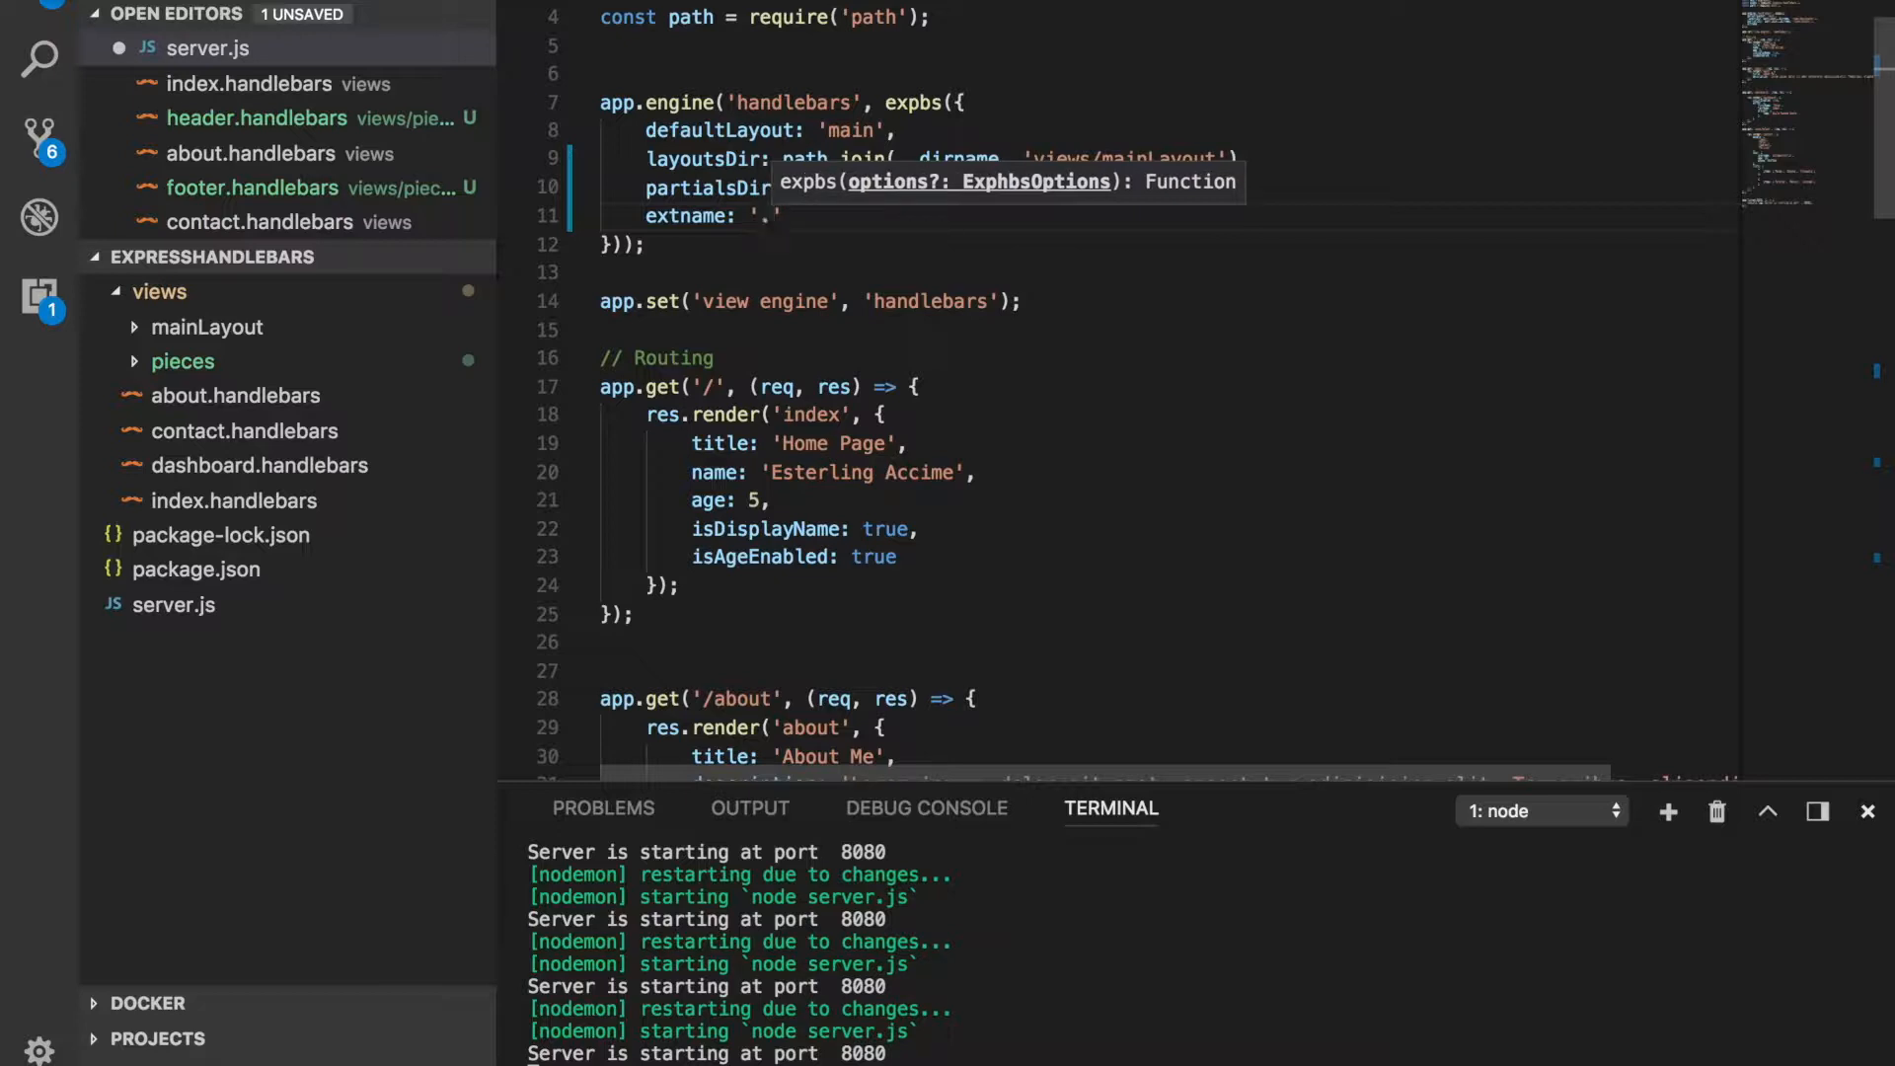
type("accime")
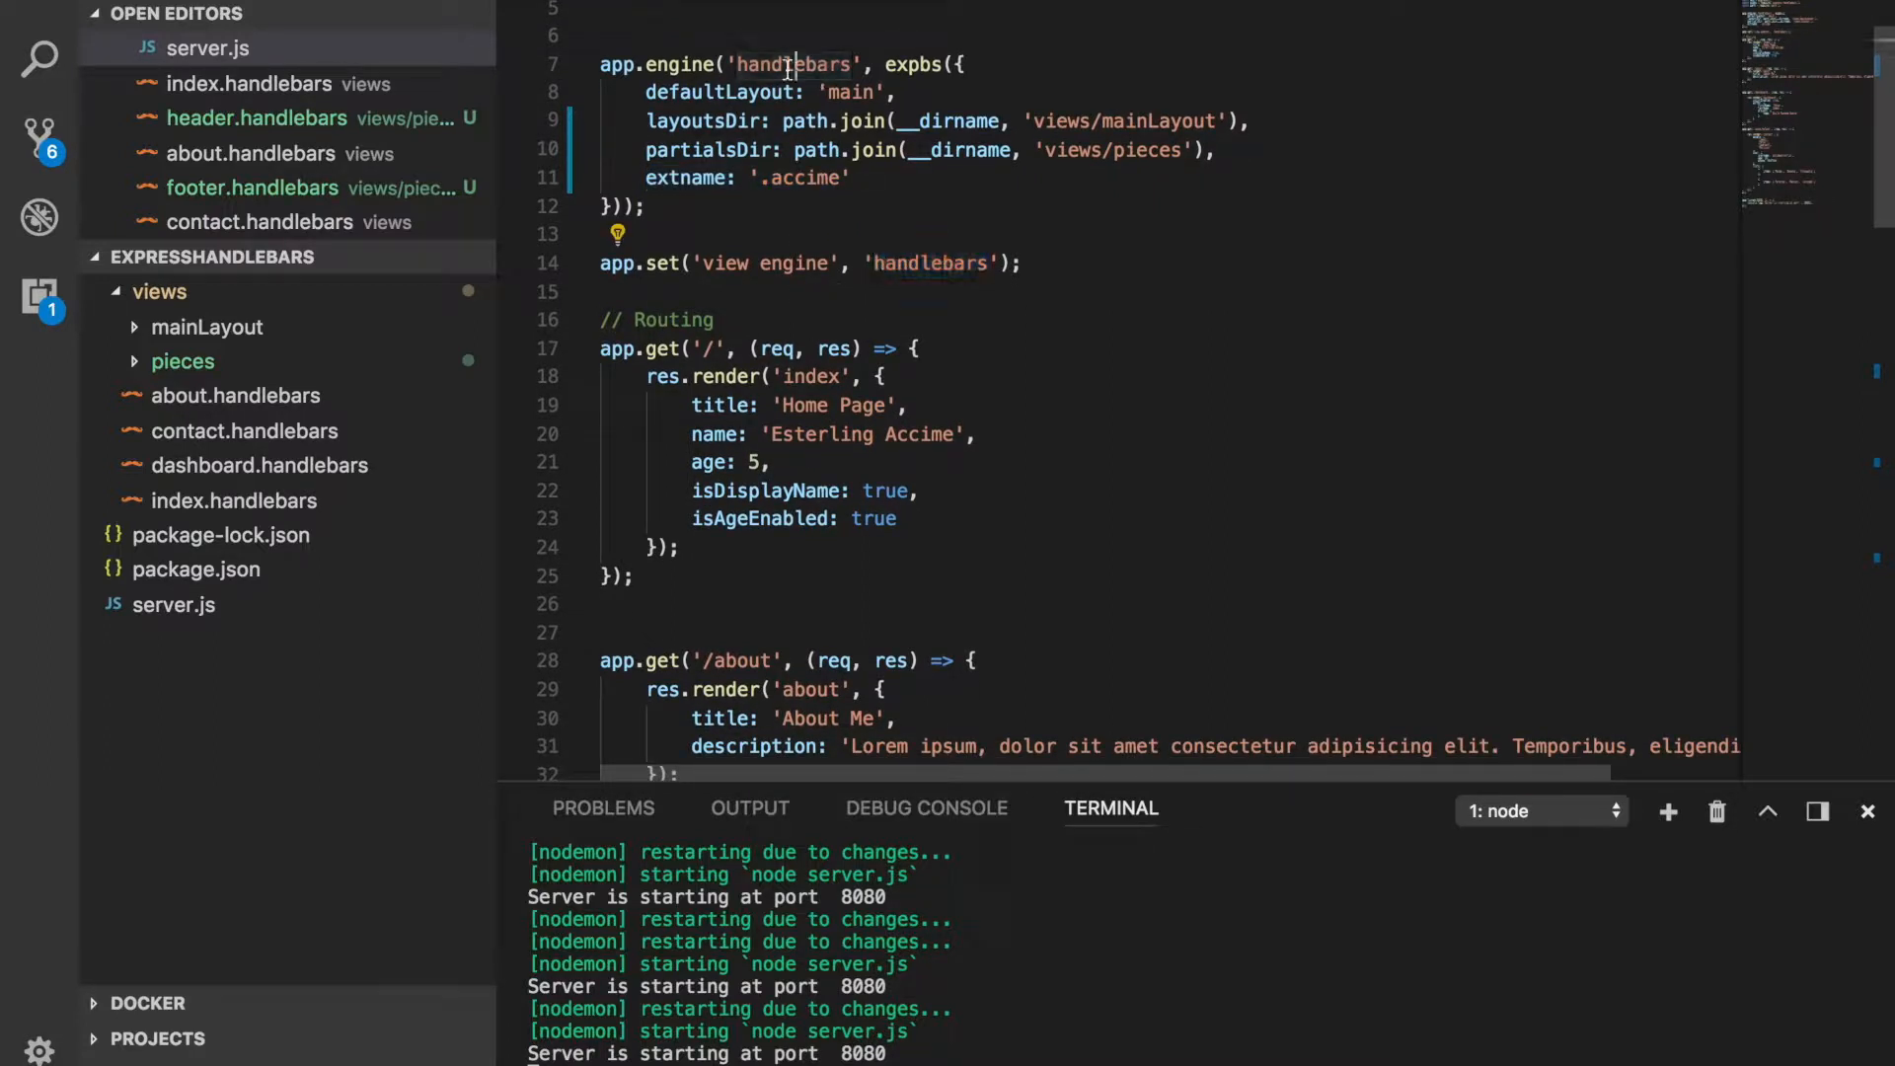
Step: Replace 'handlebars' in app.engine with '.accime' as the registered engine name
double_click(791, 64)
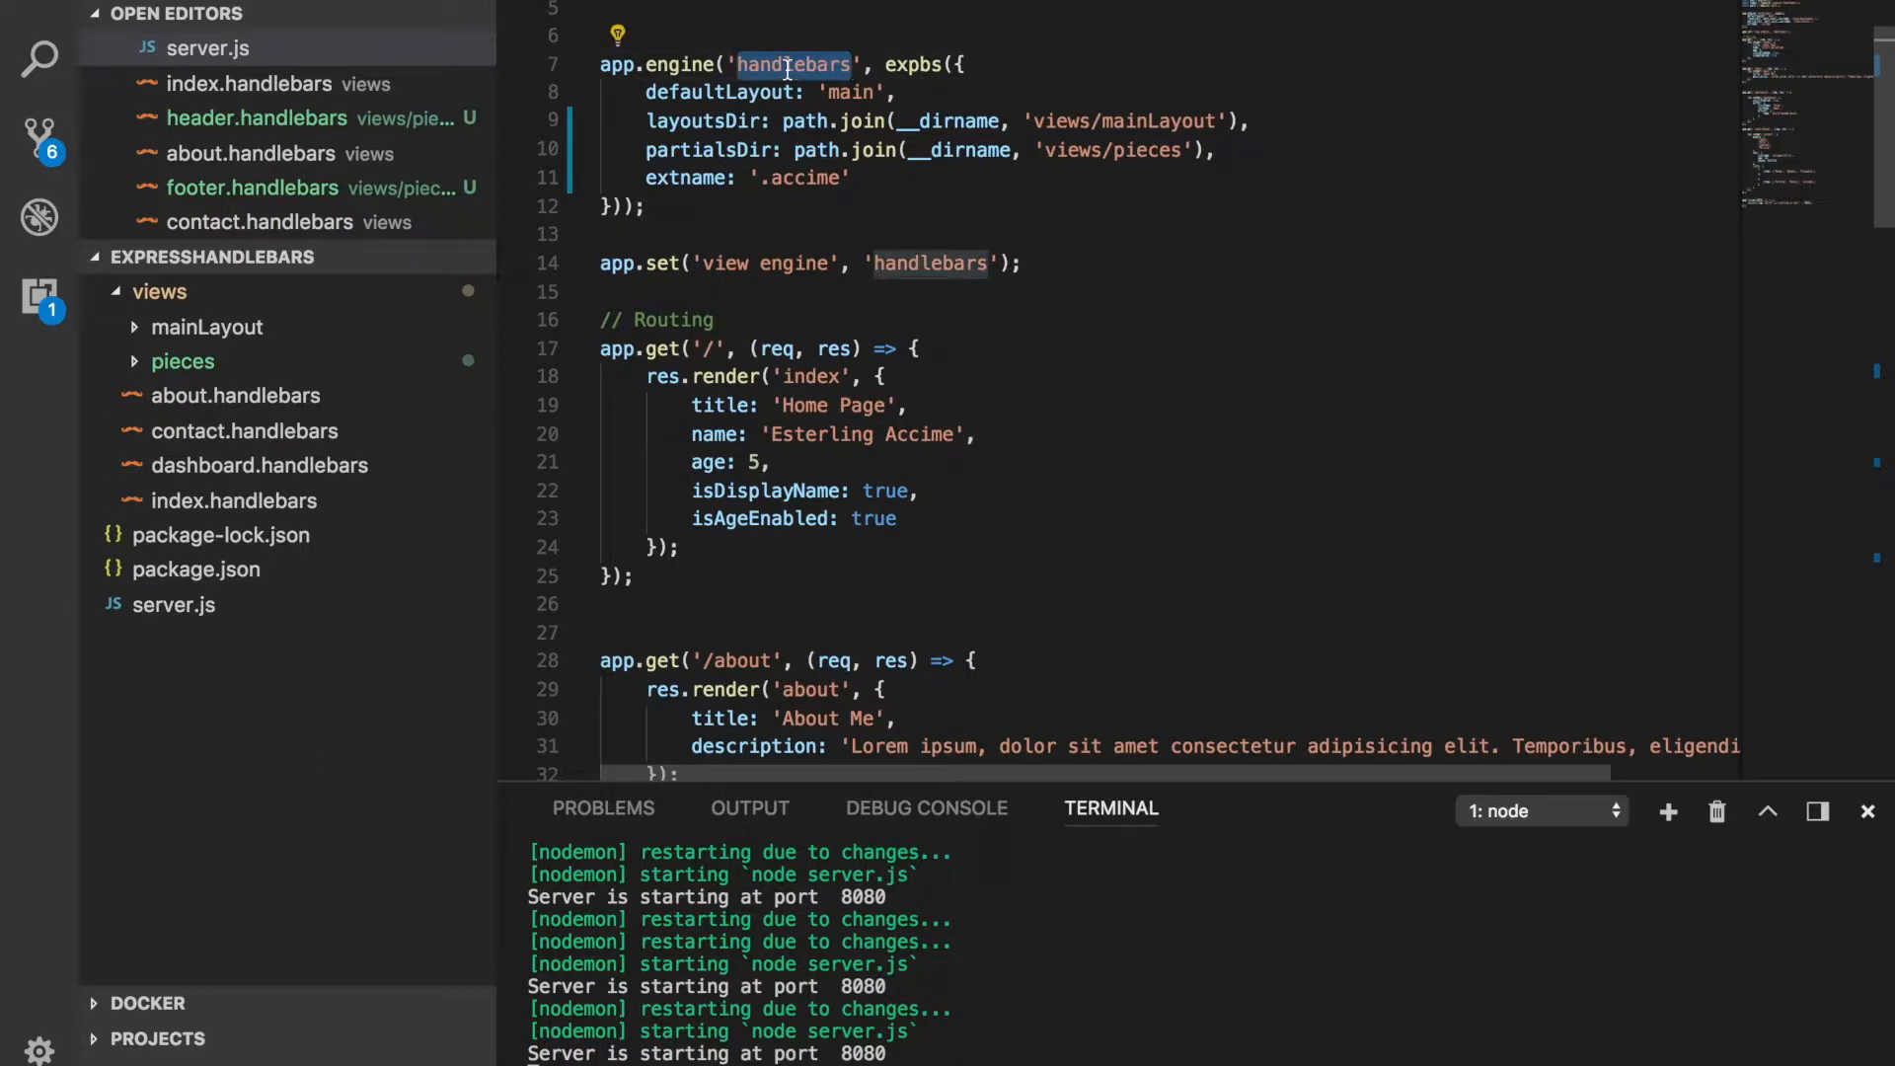
type(".accimees")
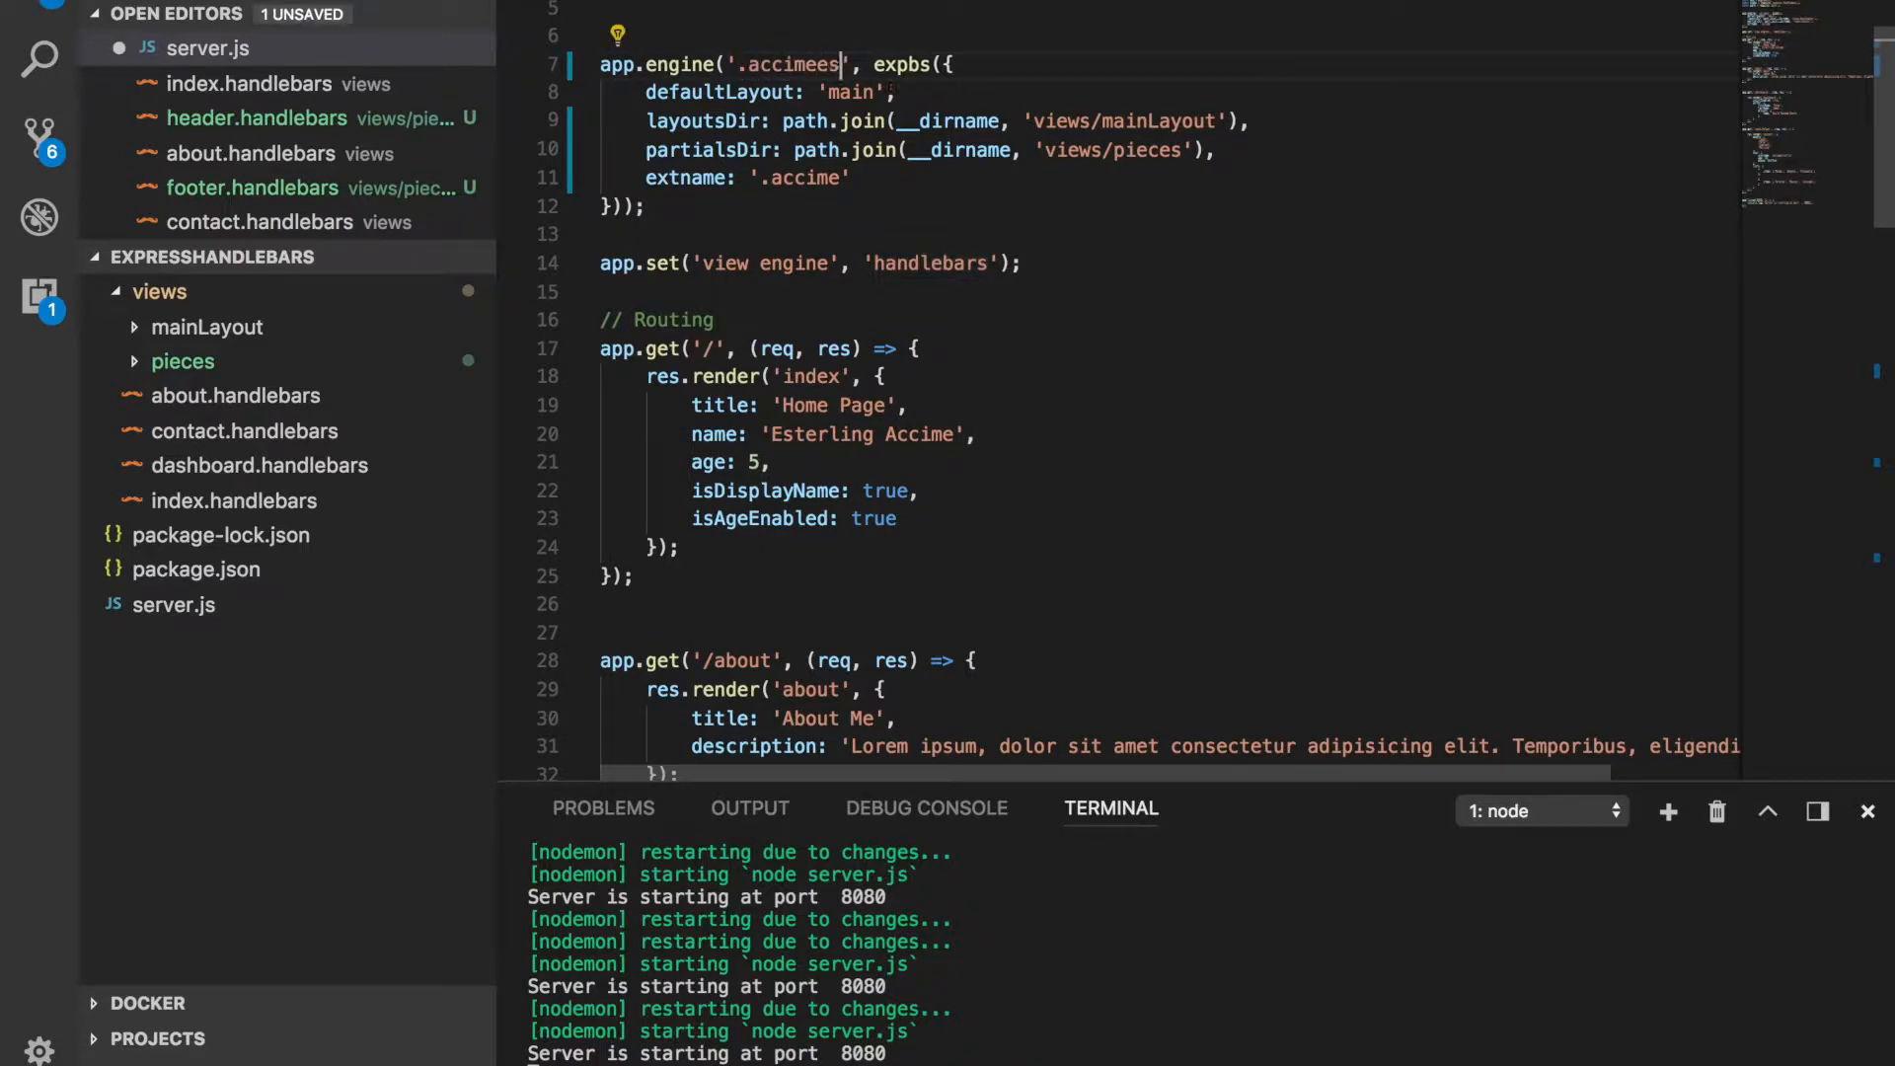
type("esterlin")
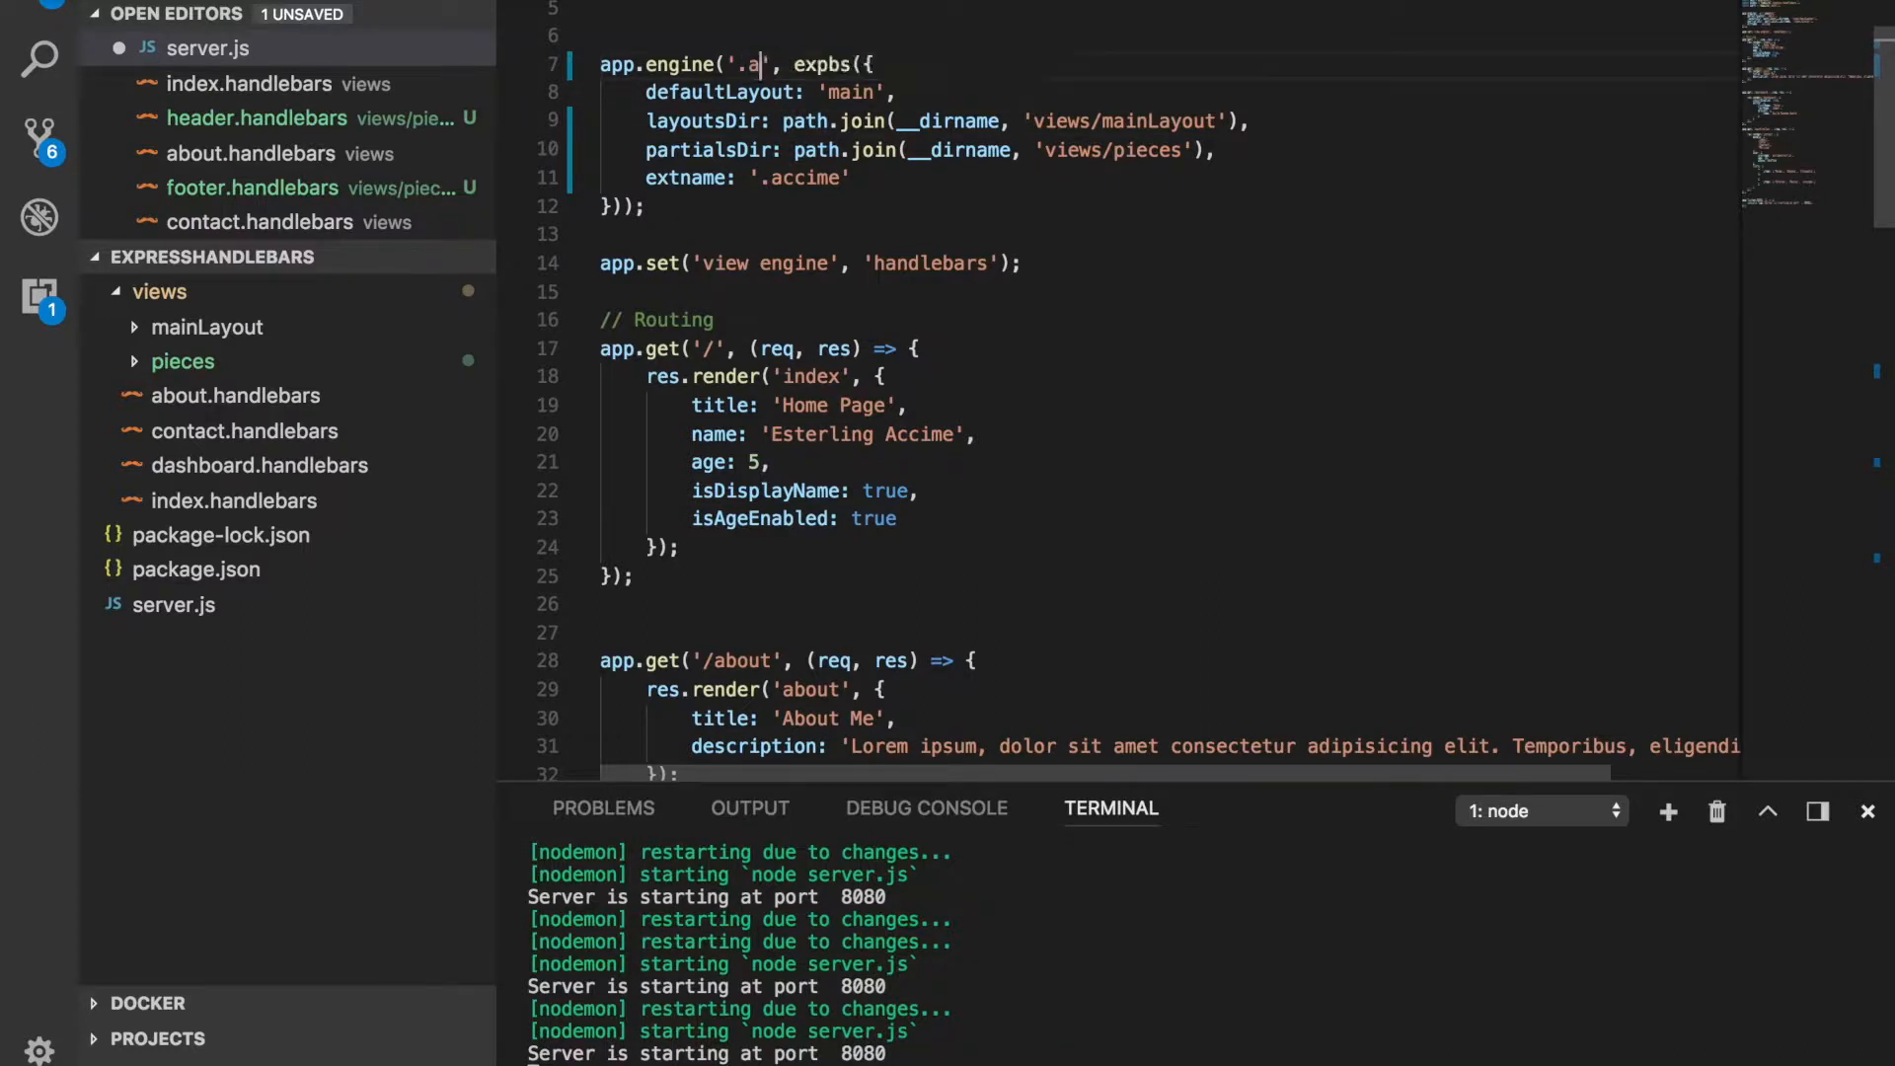
type("ccime")
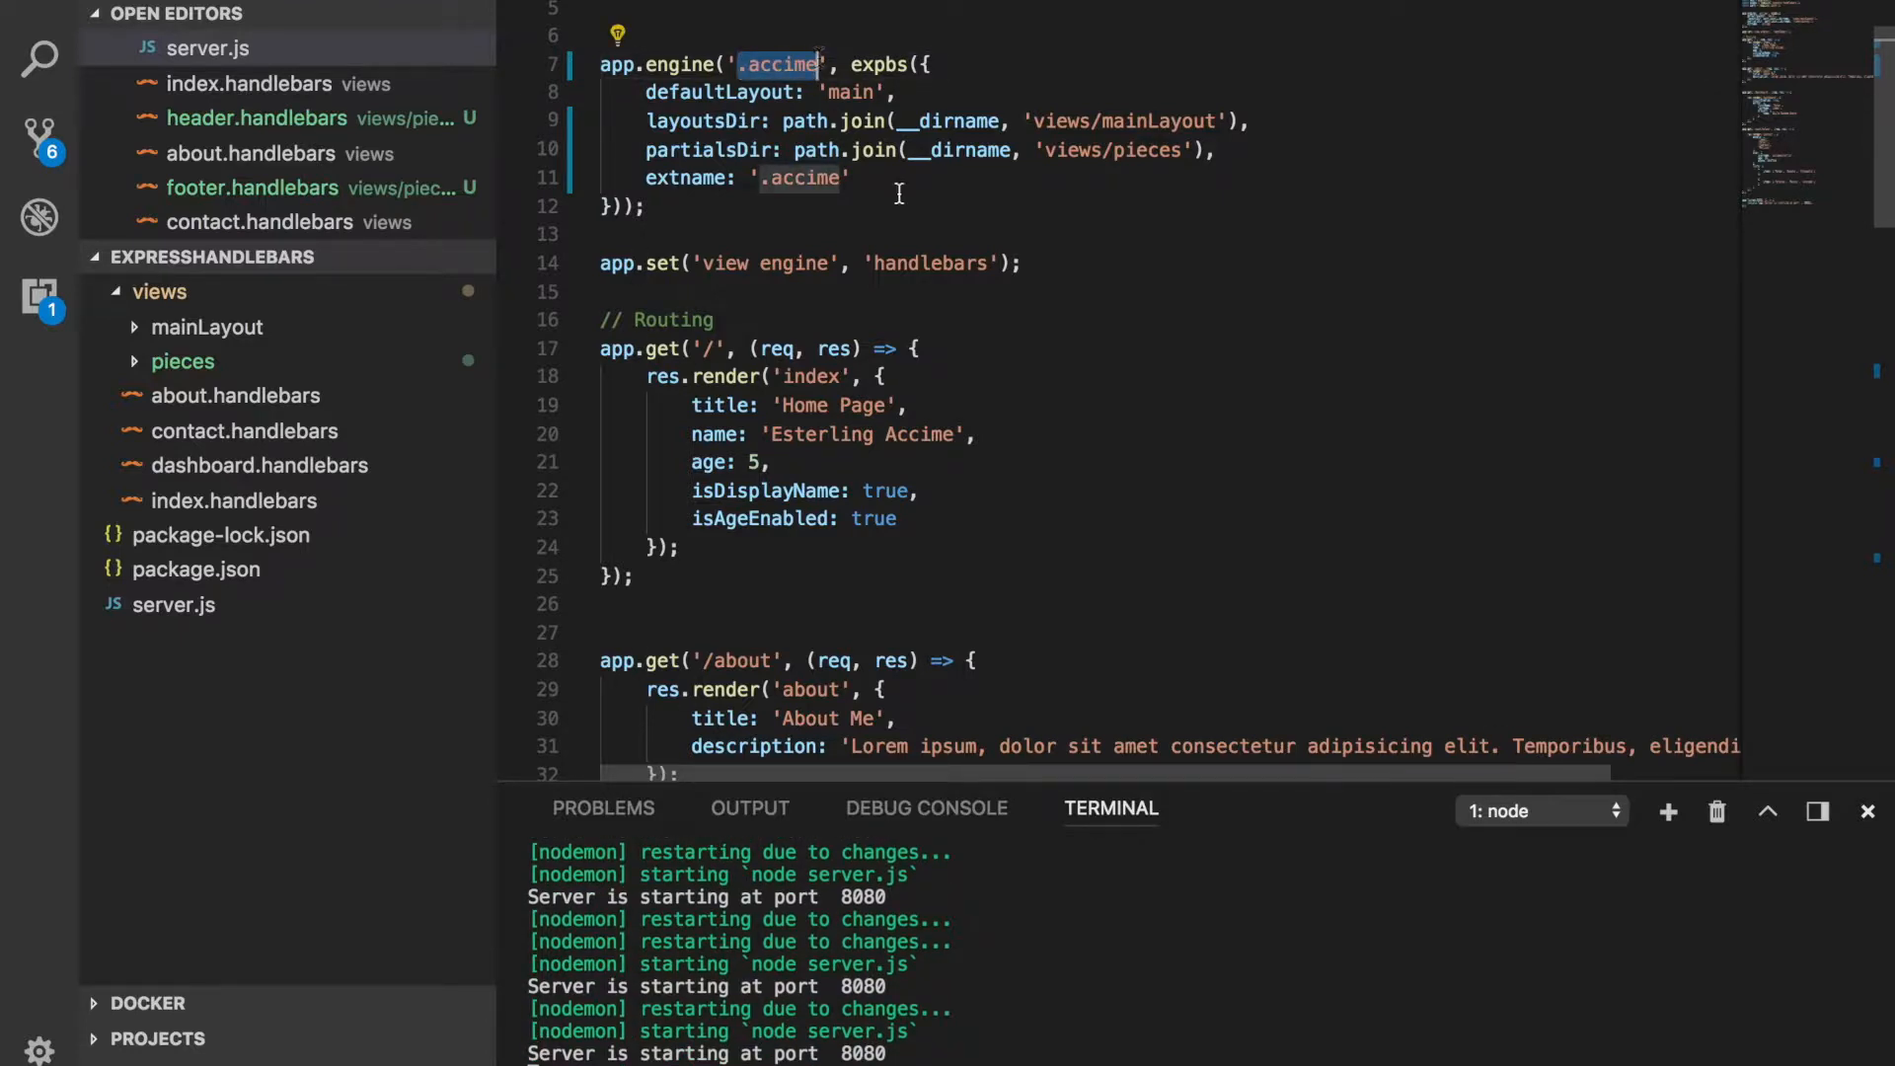
Step: Set app.set('view engine') to '.accime' instead of 'handlebars'
double_click(929, 262)
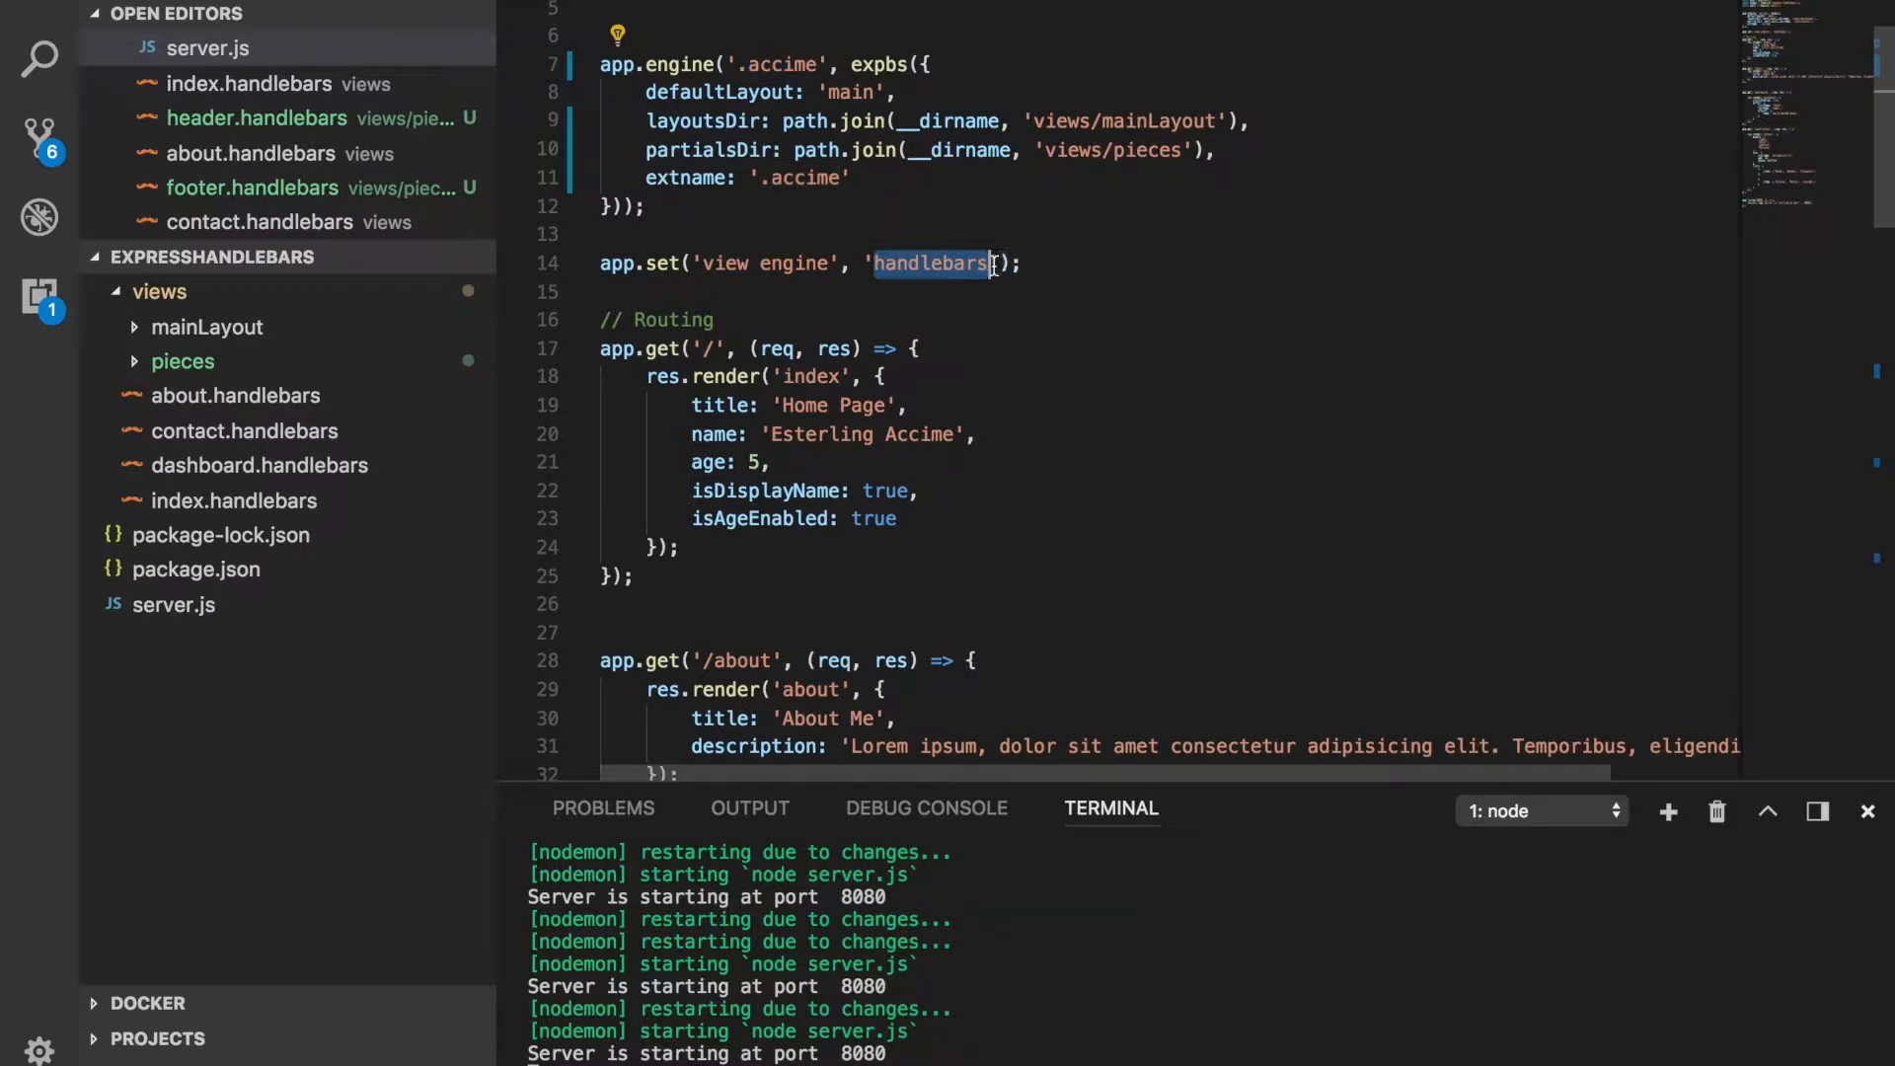
type(".accime")
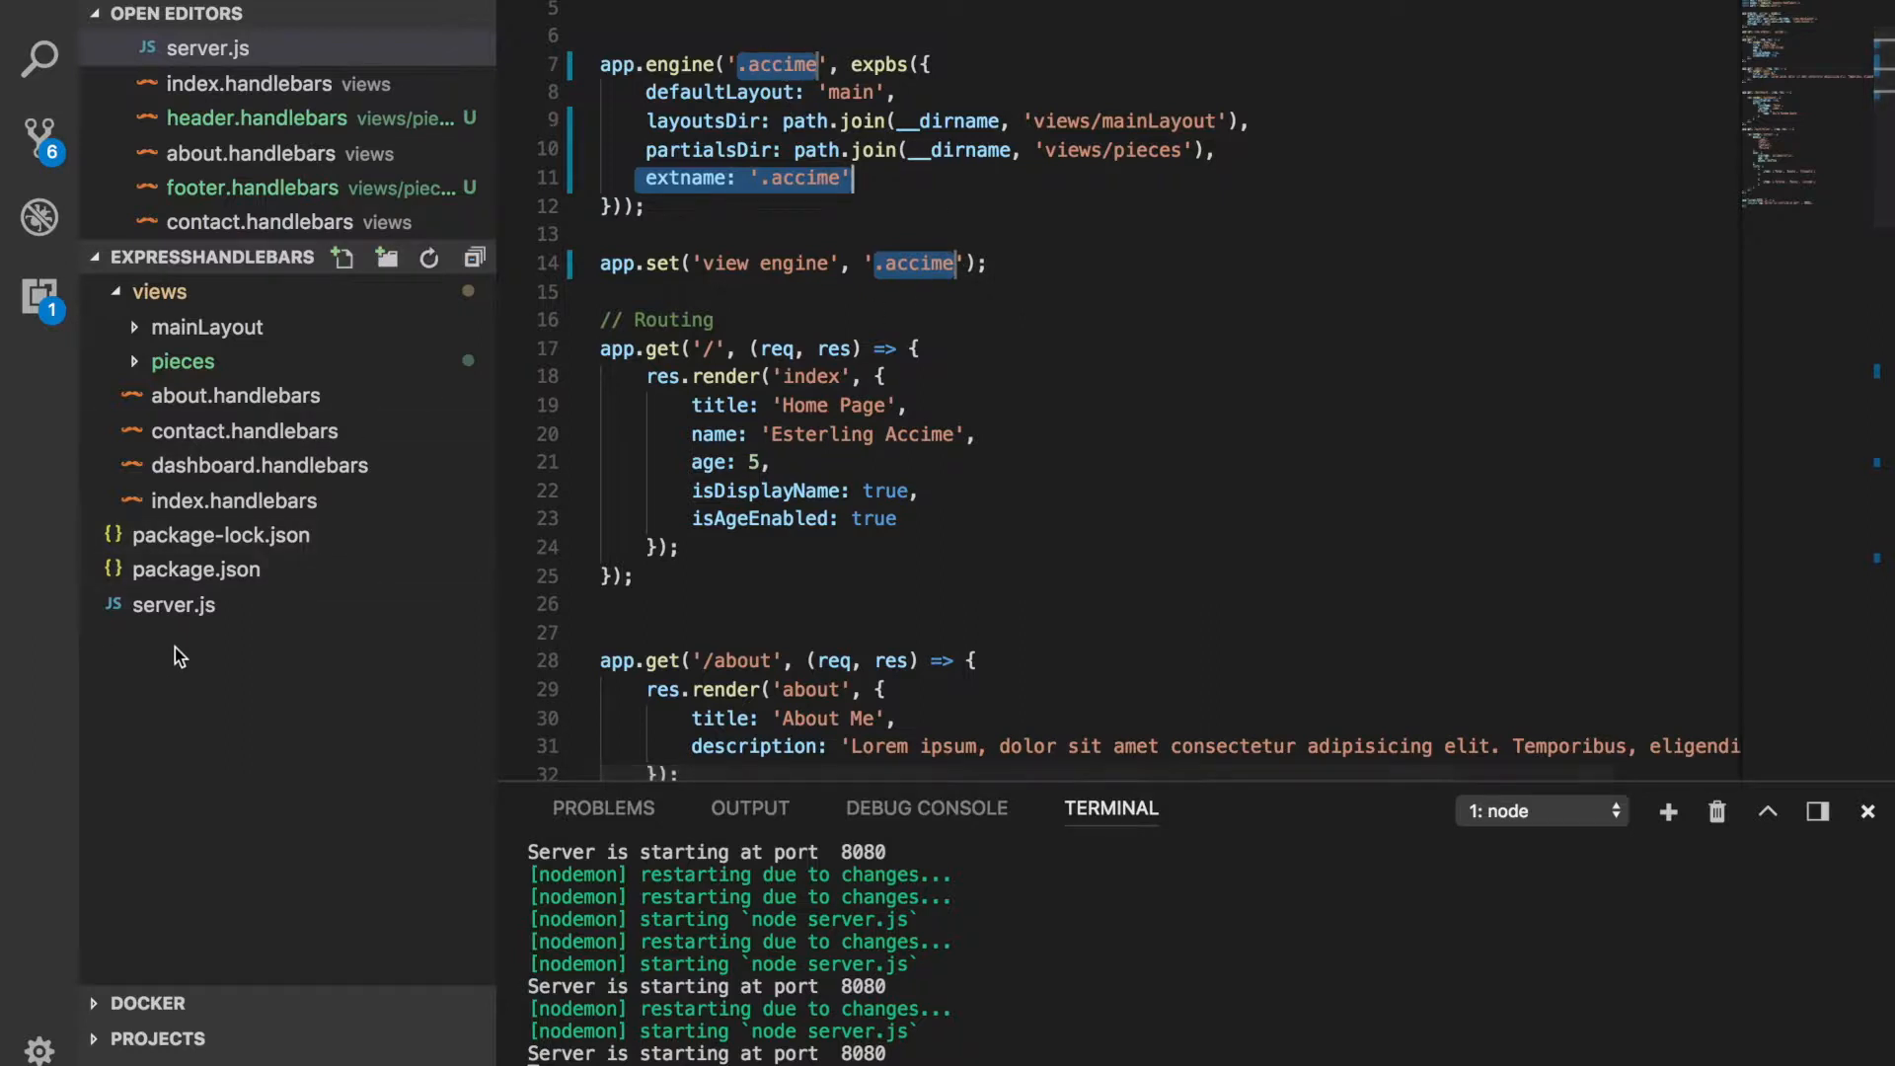
Step: Rename about, contact and dashboard view files from .handlebars to .accime in the Explorer
right_click(235, 395)
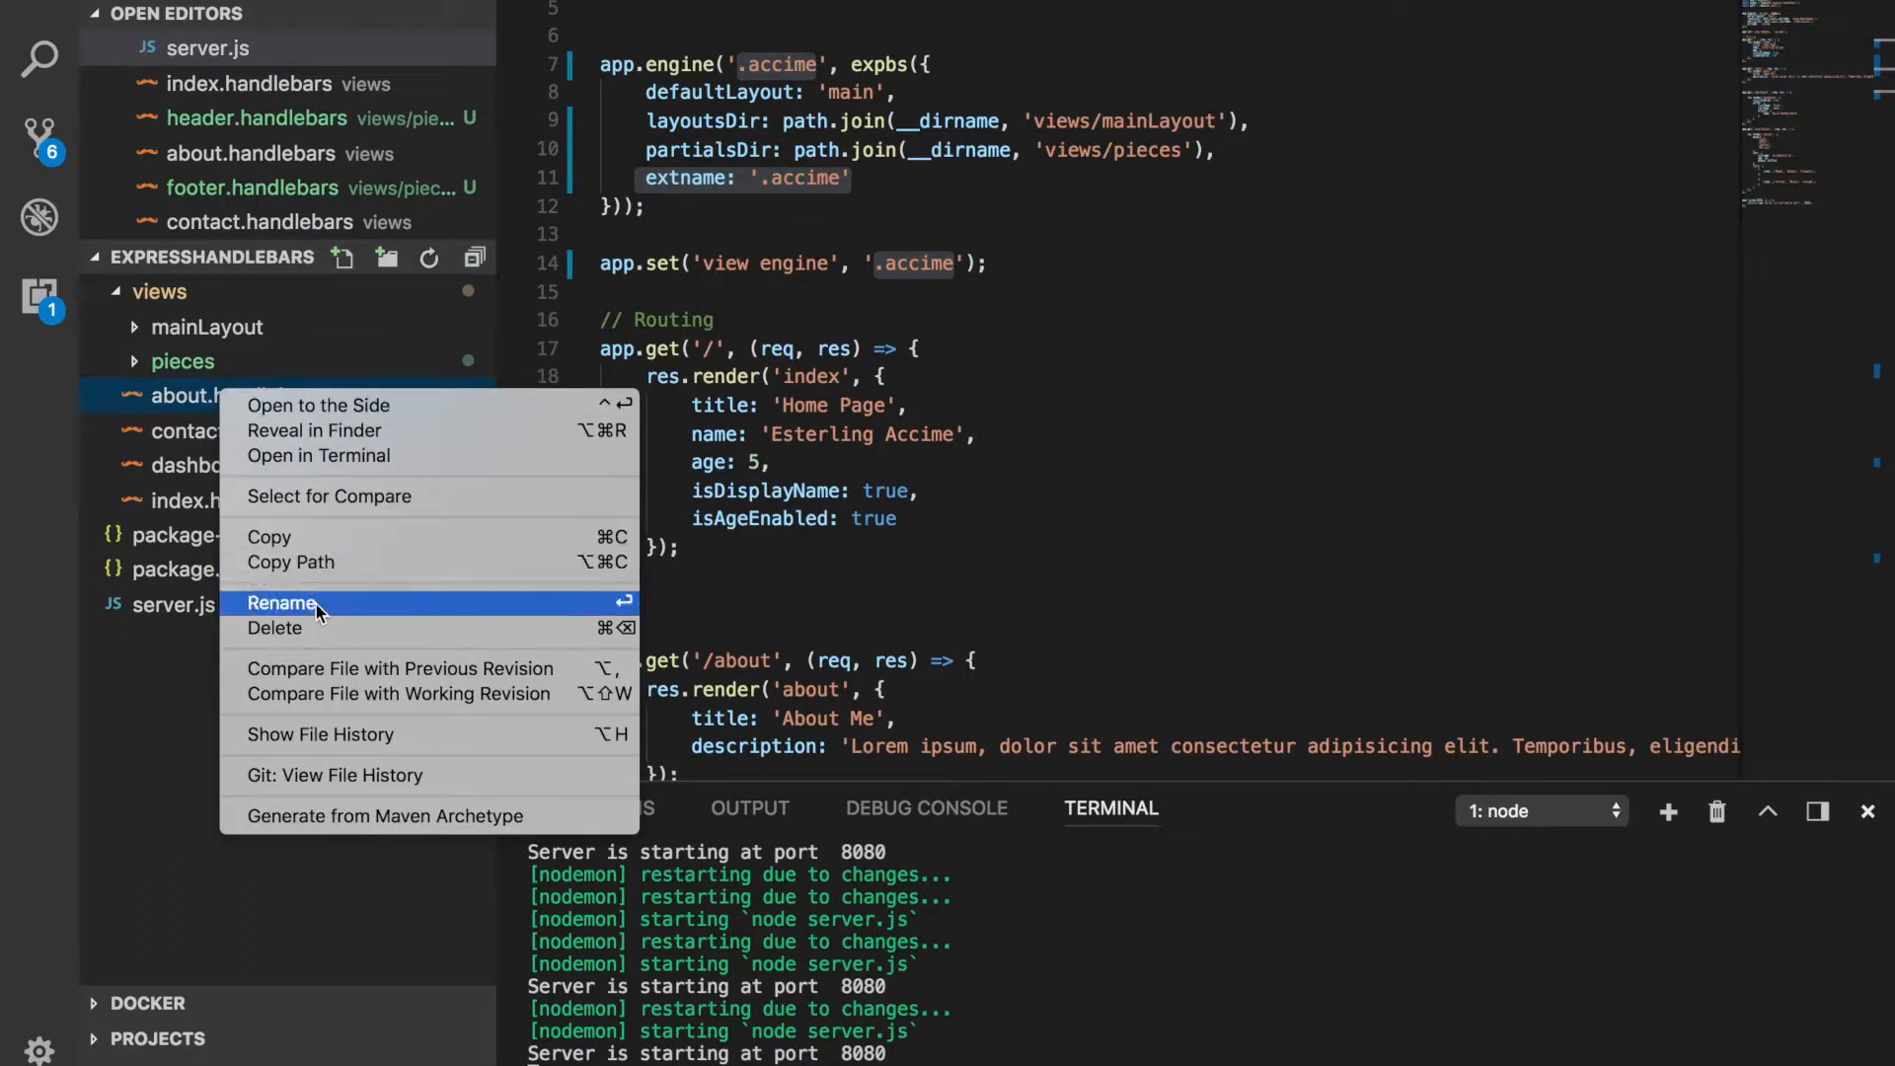
left_click(283, 604)
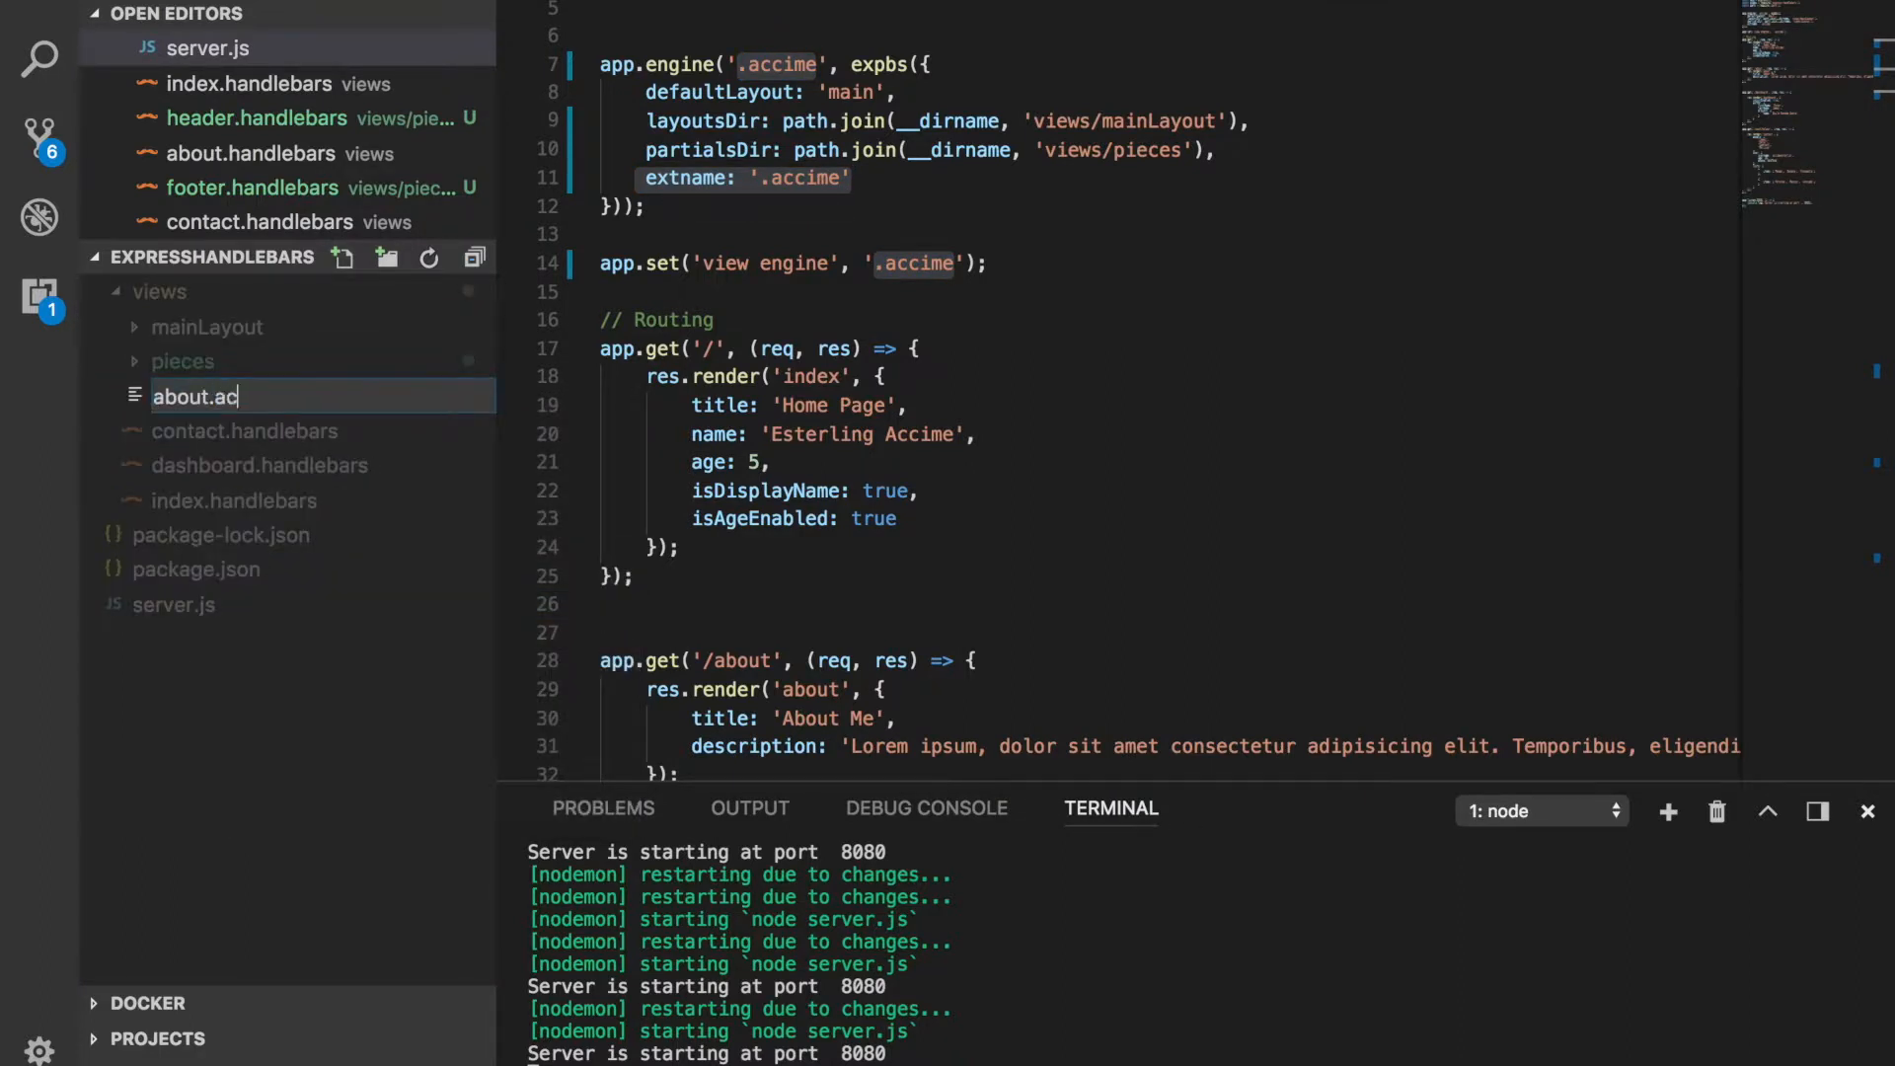
type("cime")
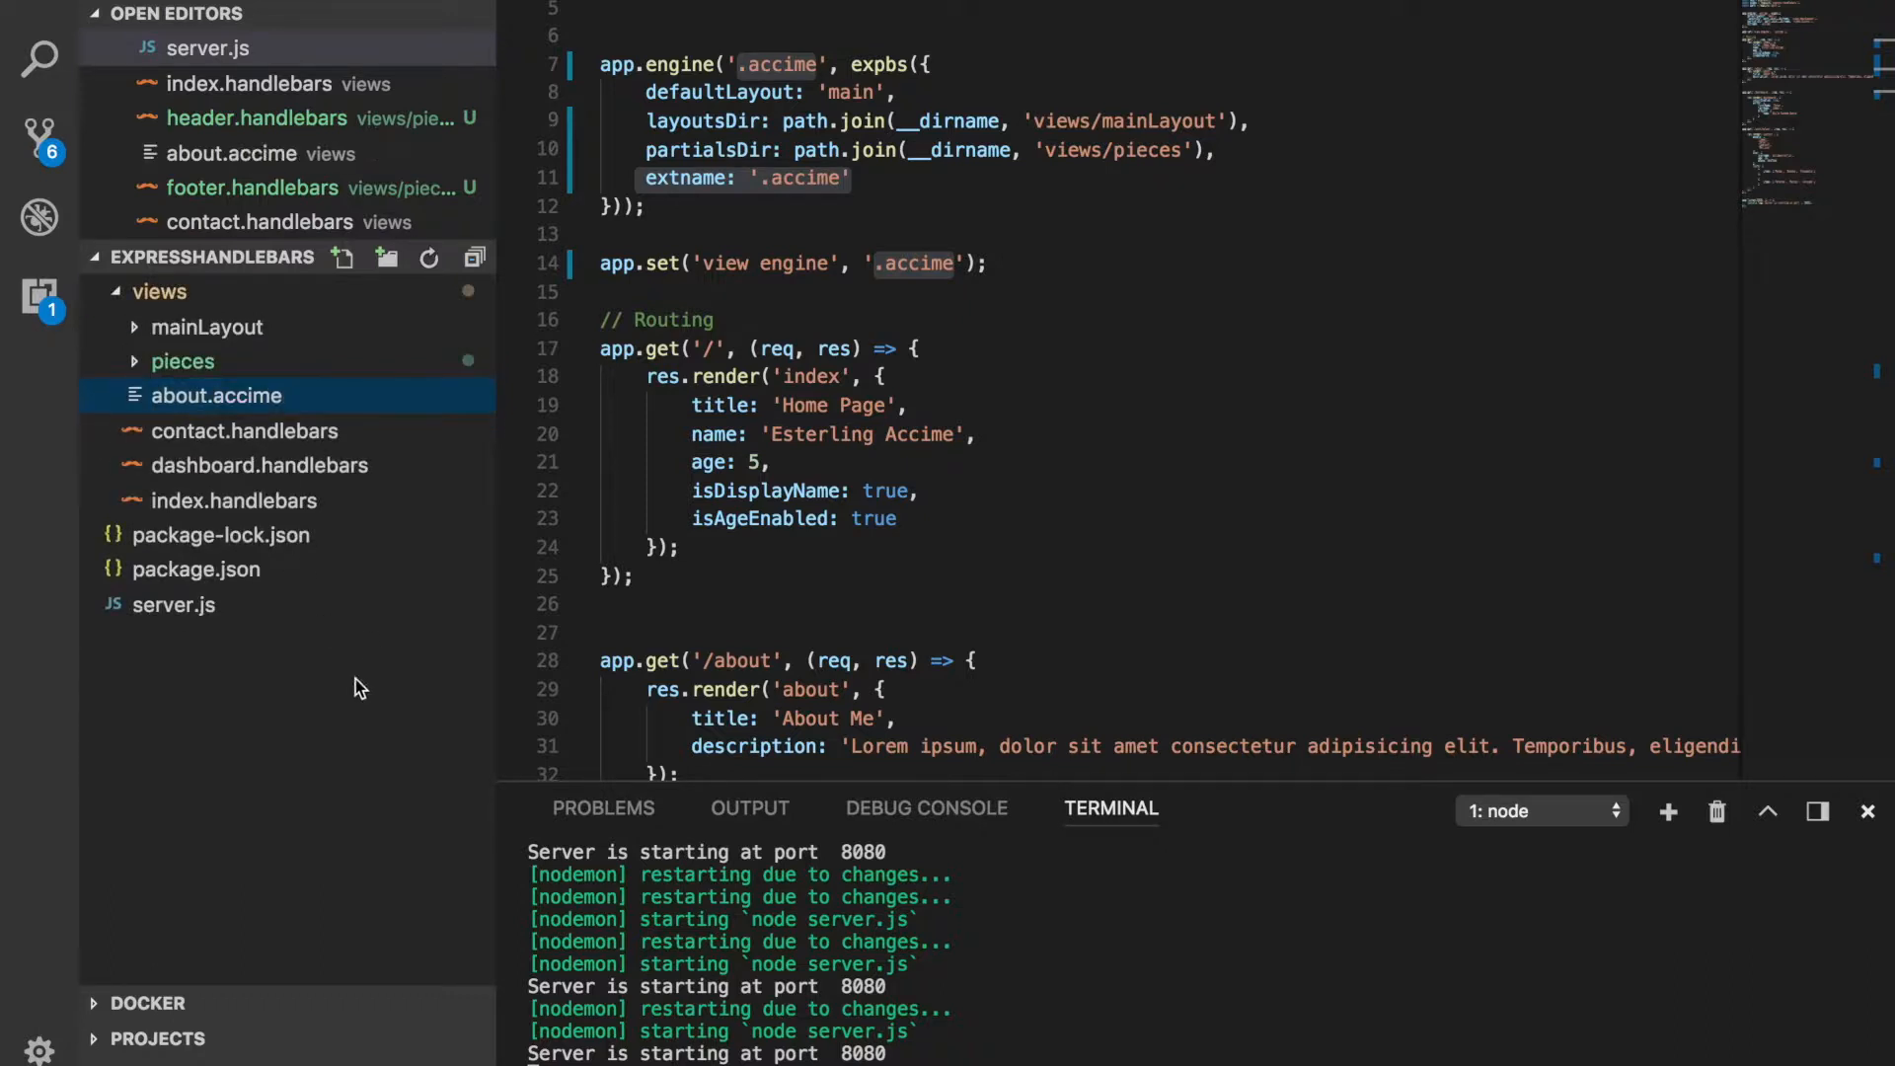
right_click(244, 431)
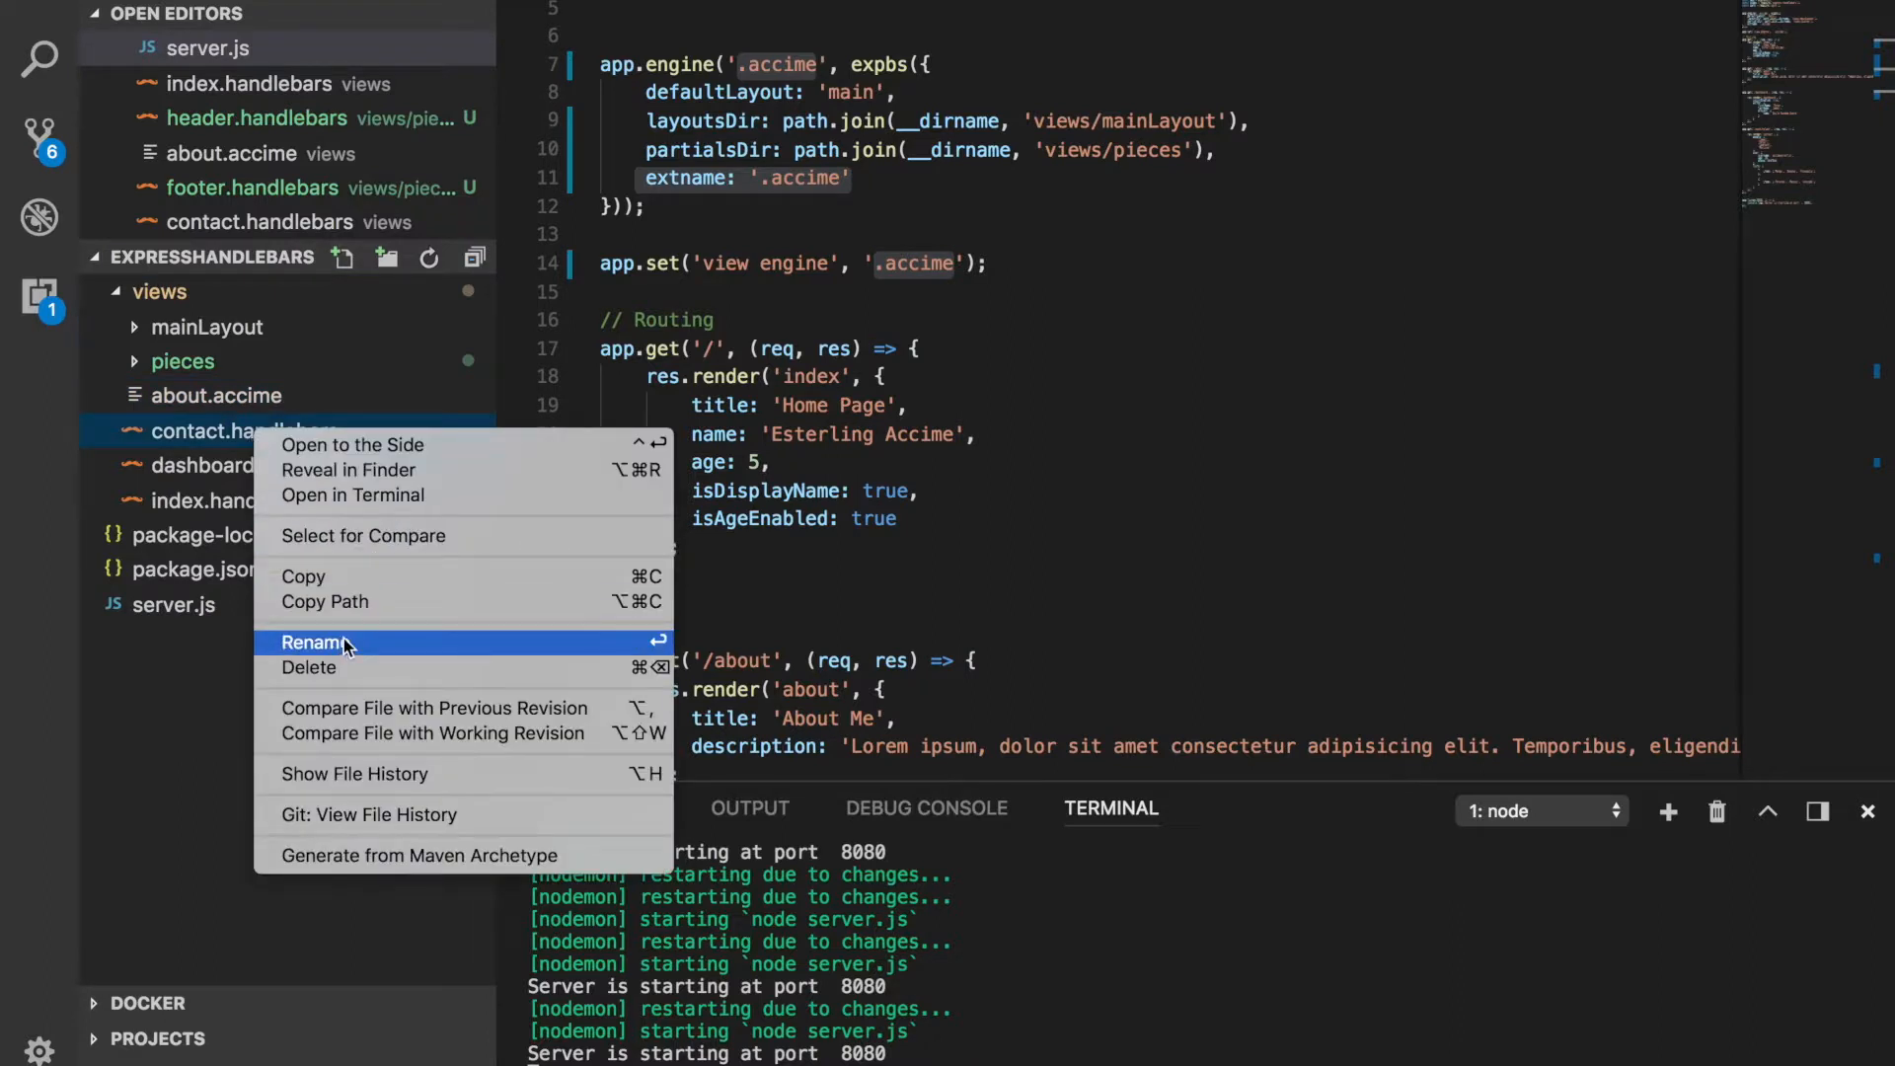
left_click(316, 642)
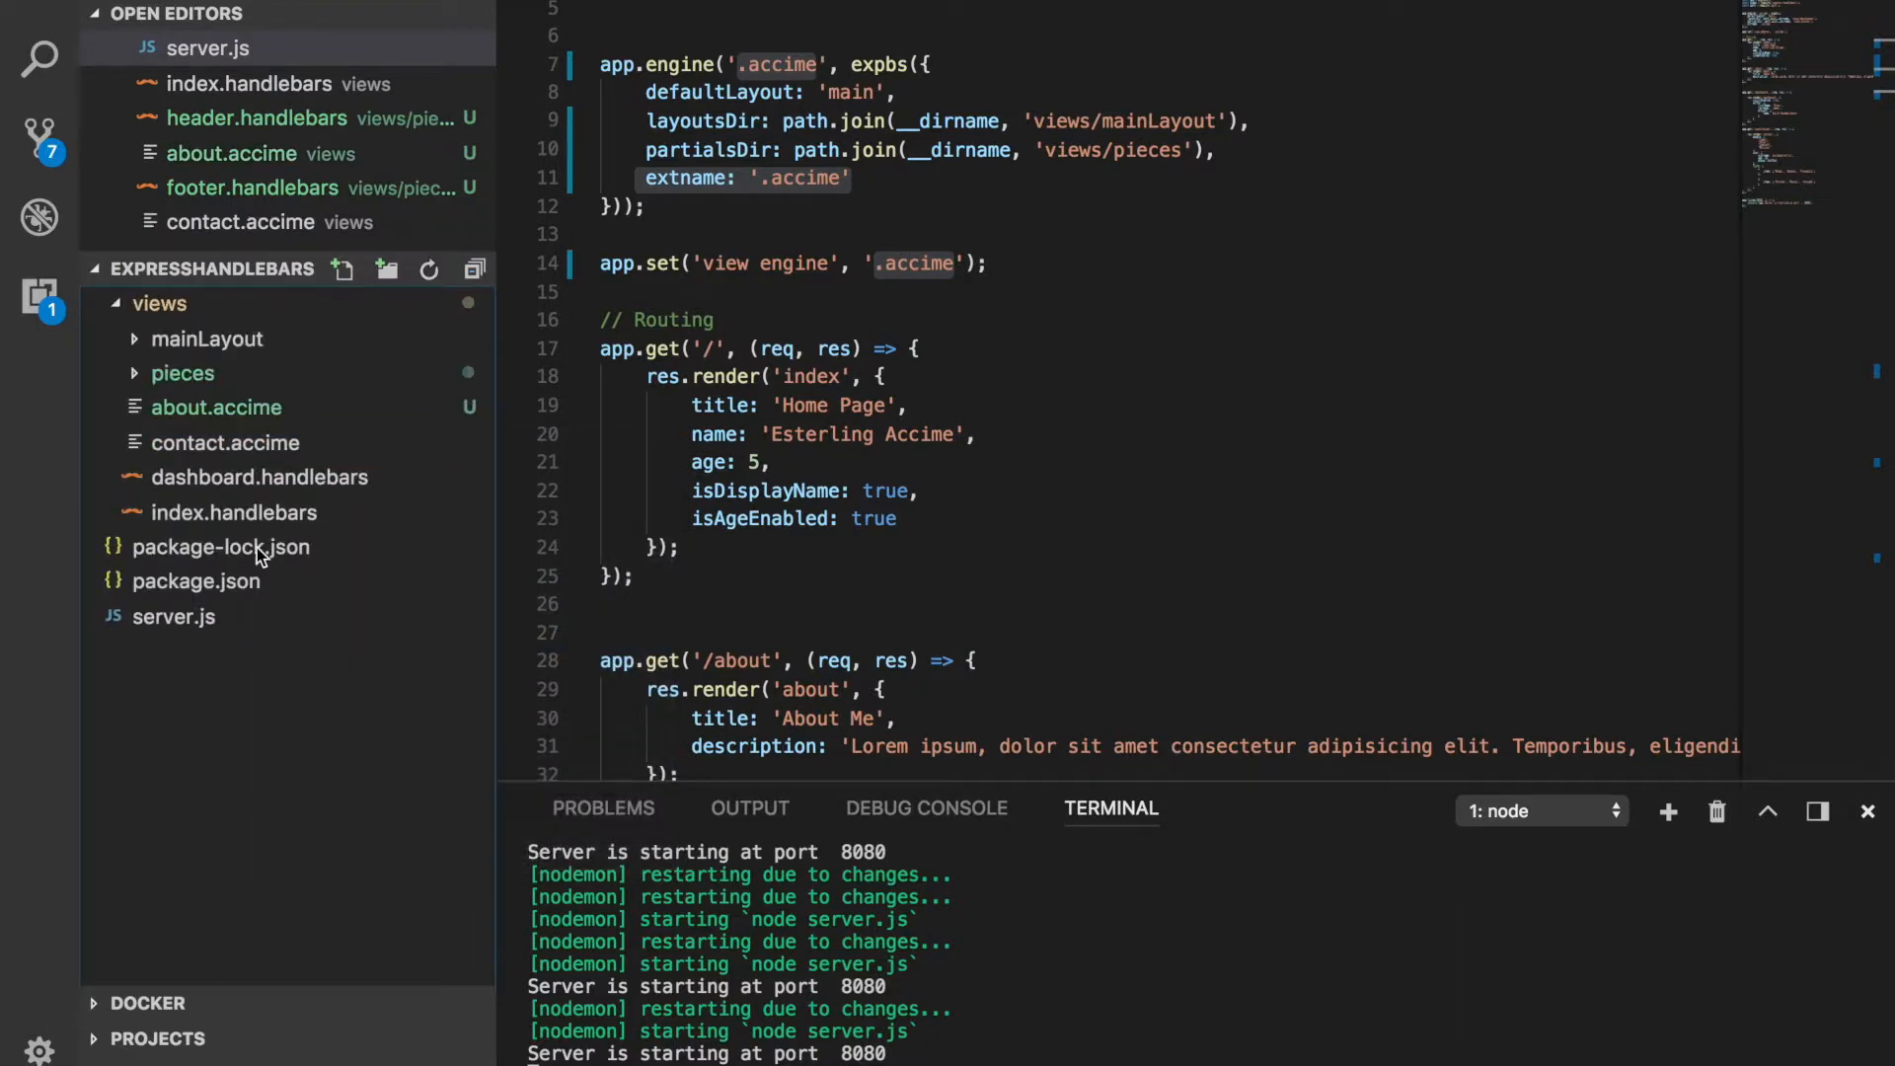
right_click(258, 476)
type("dashboard.accime")
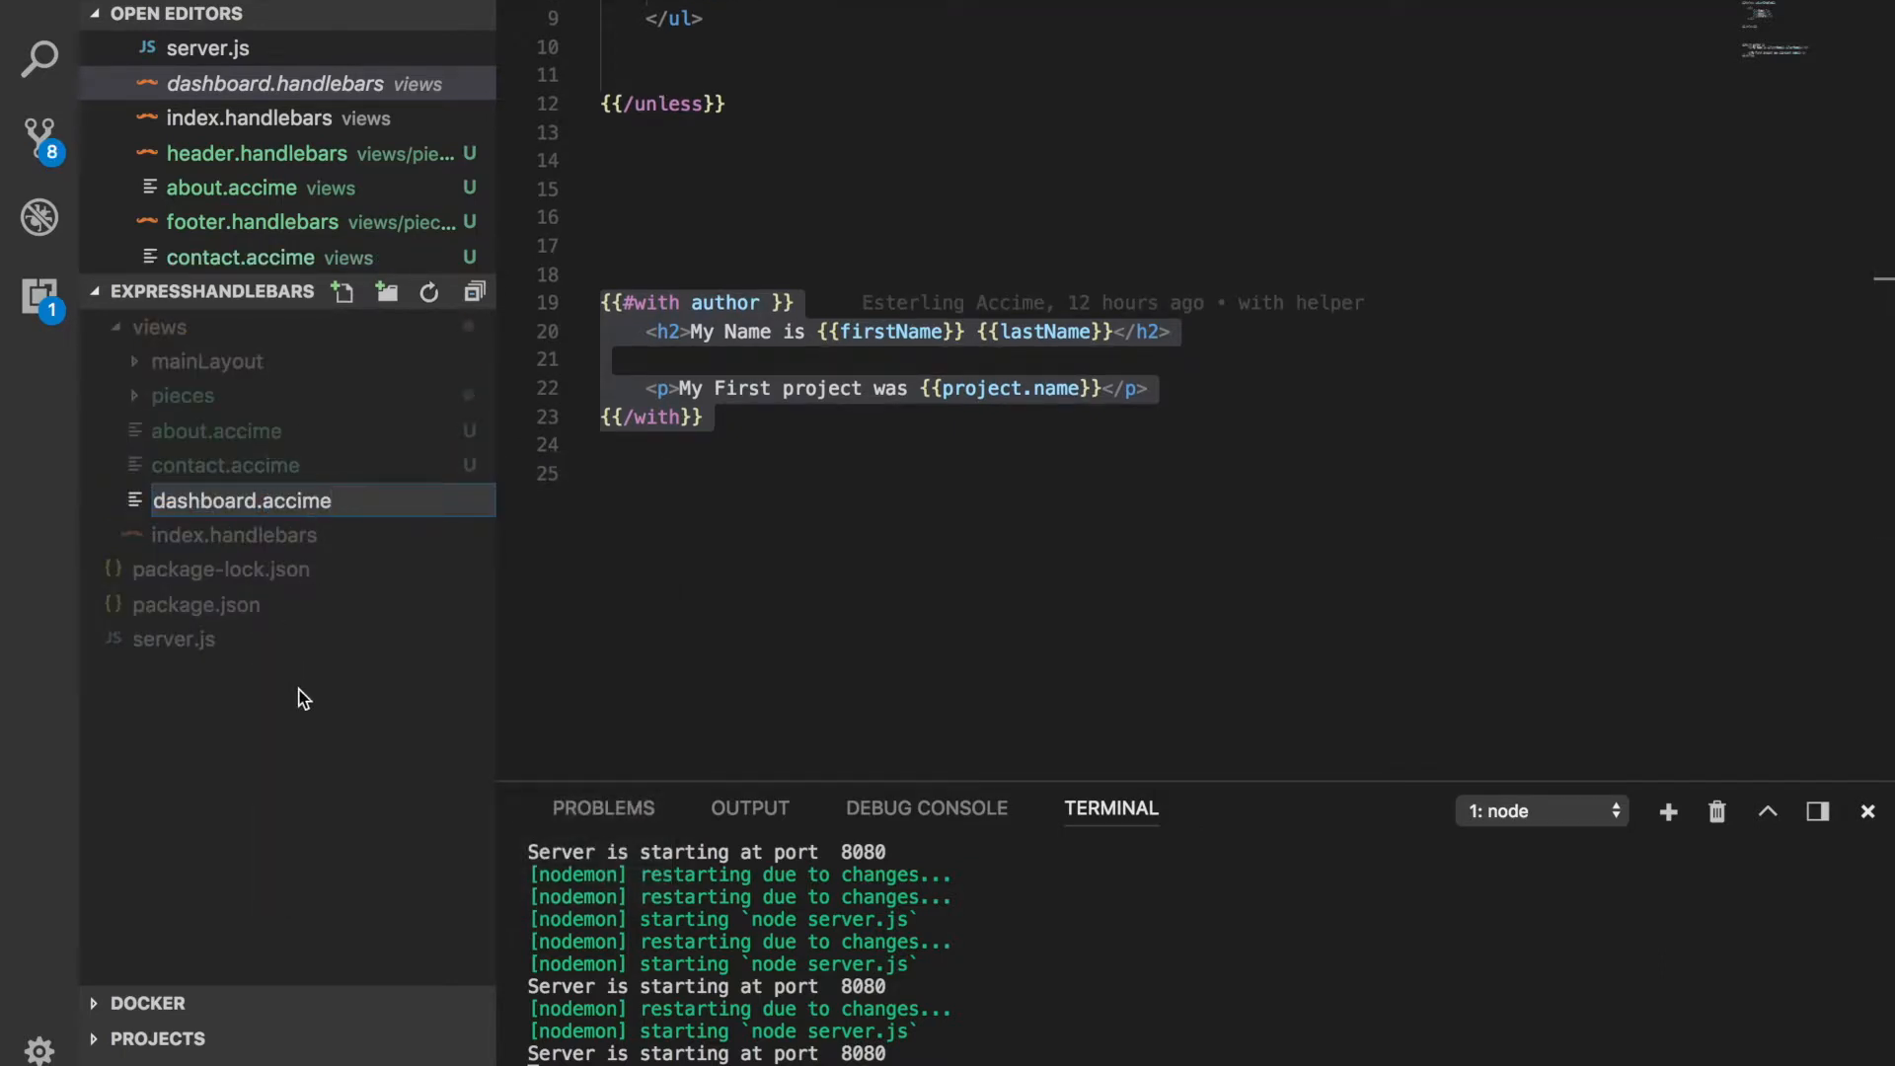
left_click(235, 535)
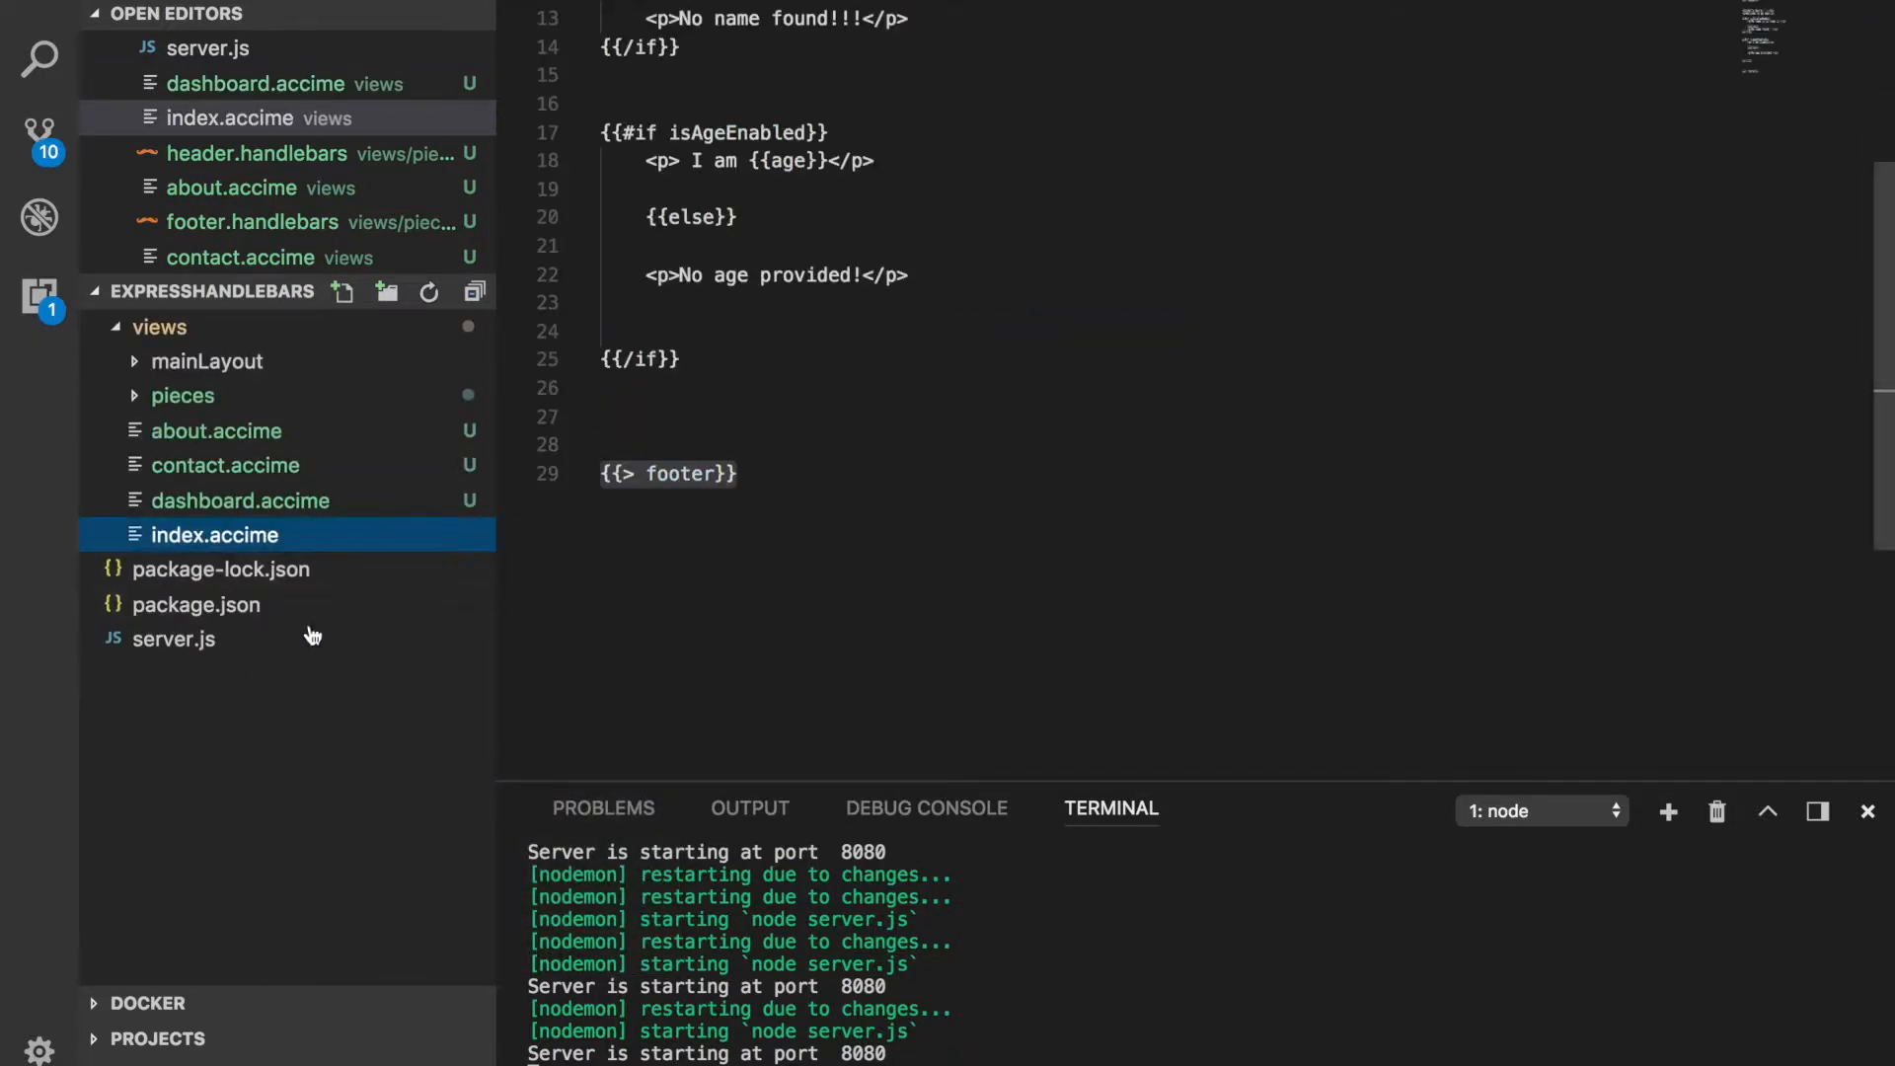
Step: Rename footer.handlebars and header.handlebars in the pieces folder to .accime
right_click(205, 433)
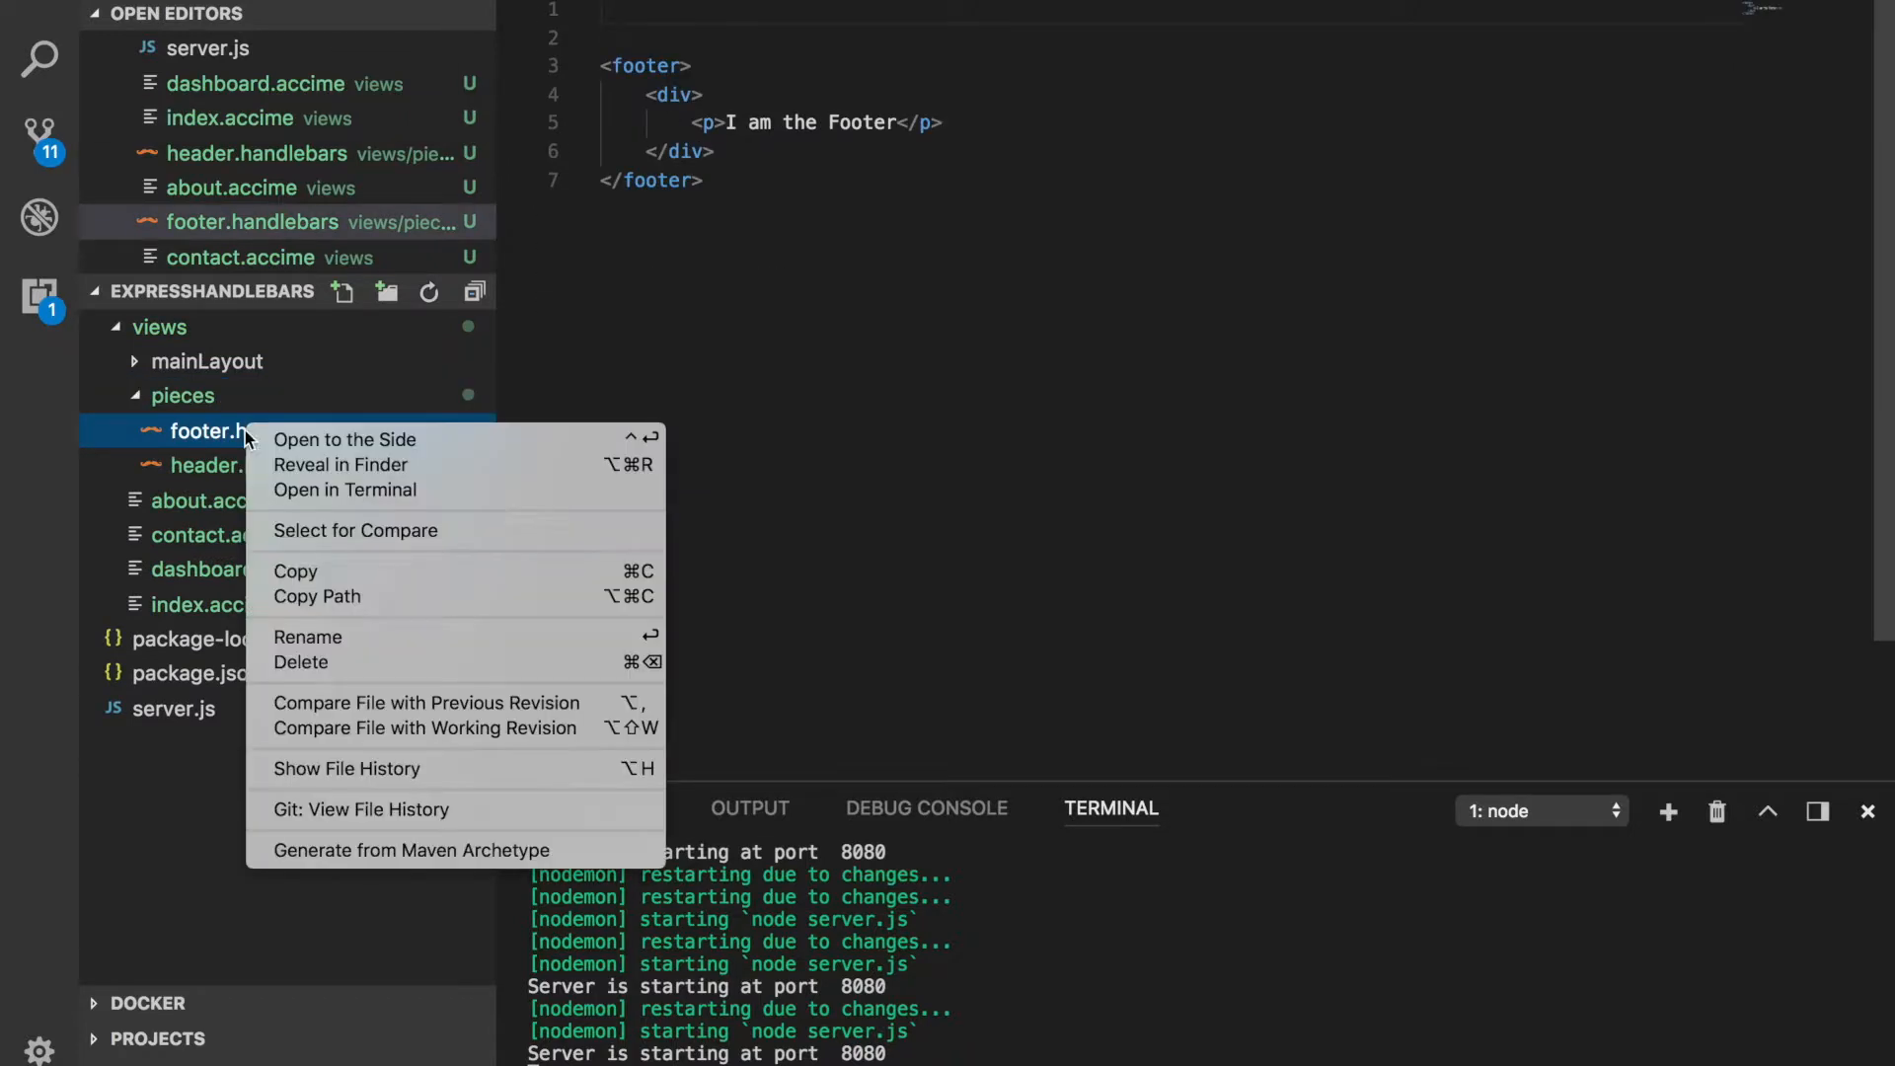
left_click(308, 637)
type("footer.accime")
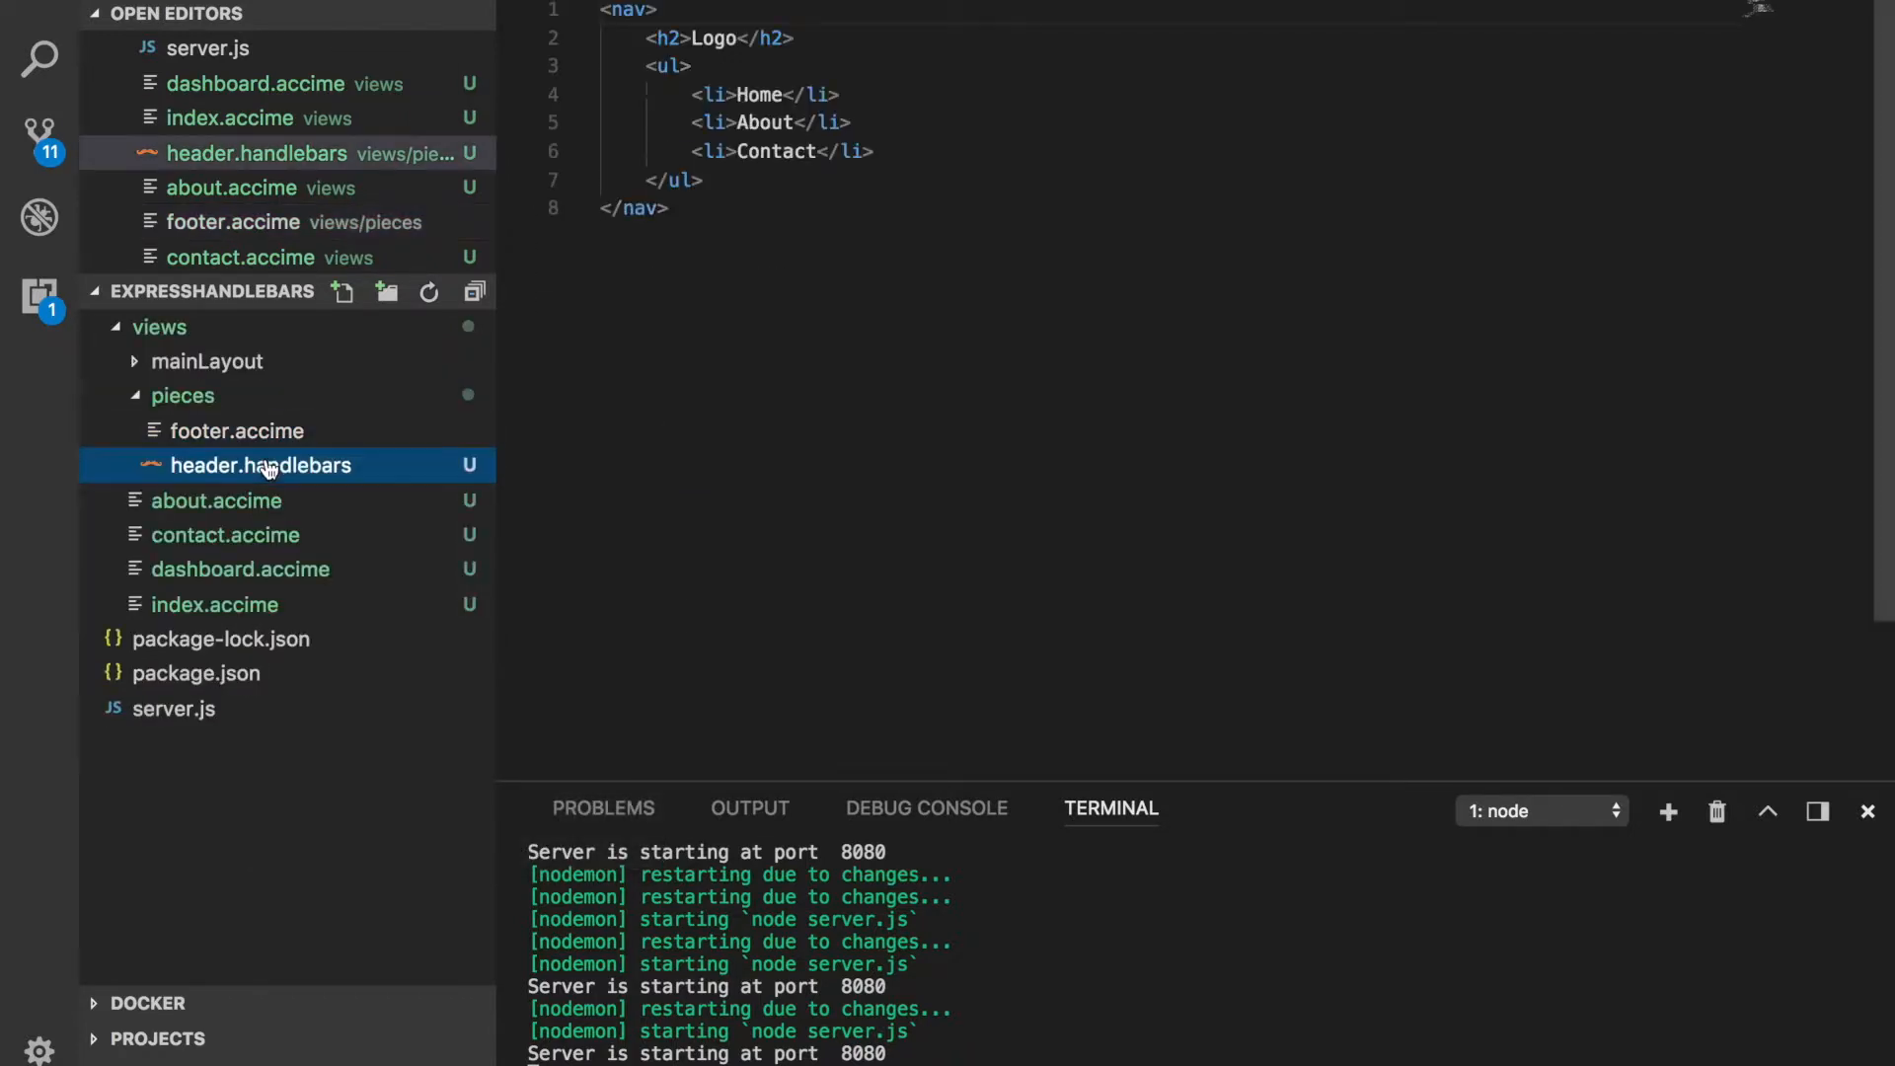
double_click(261, 464)
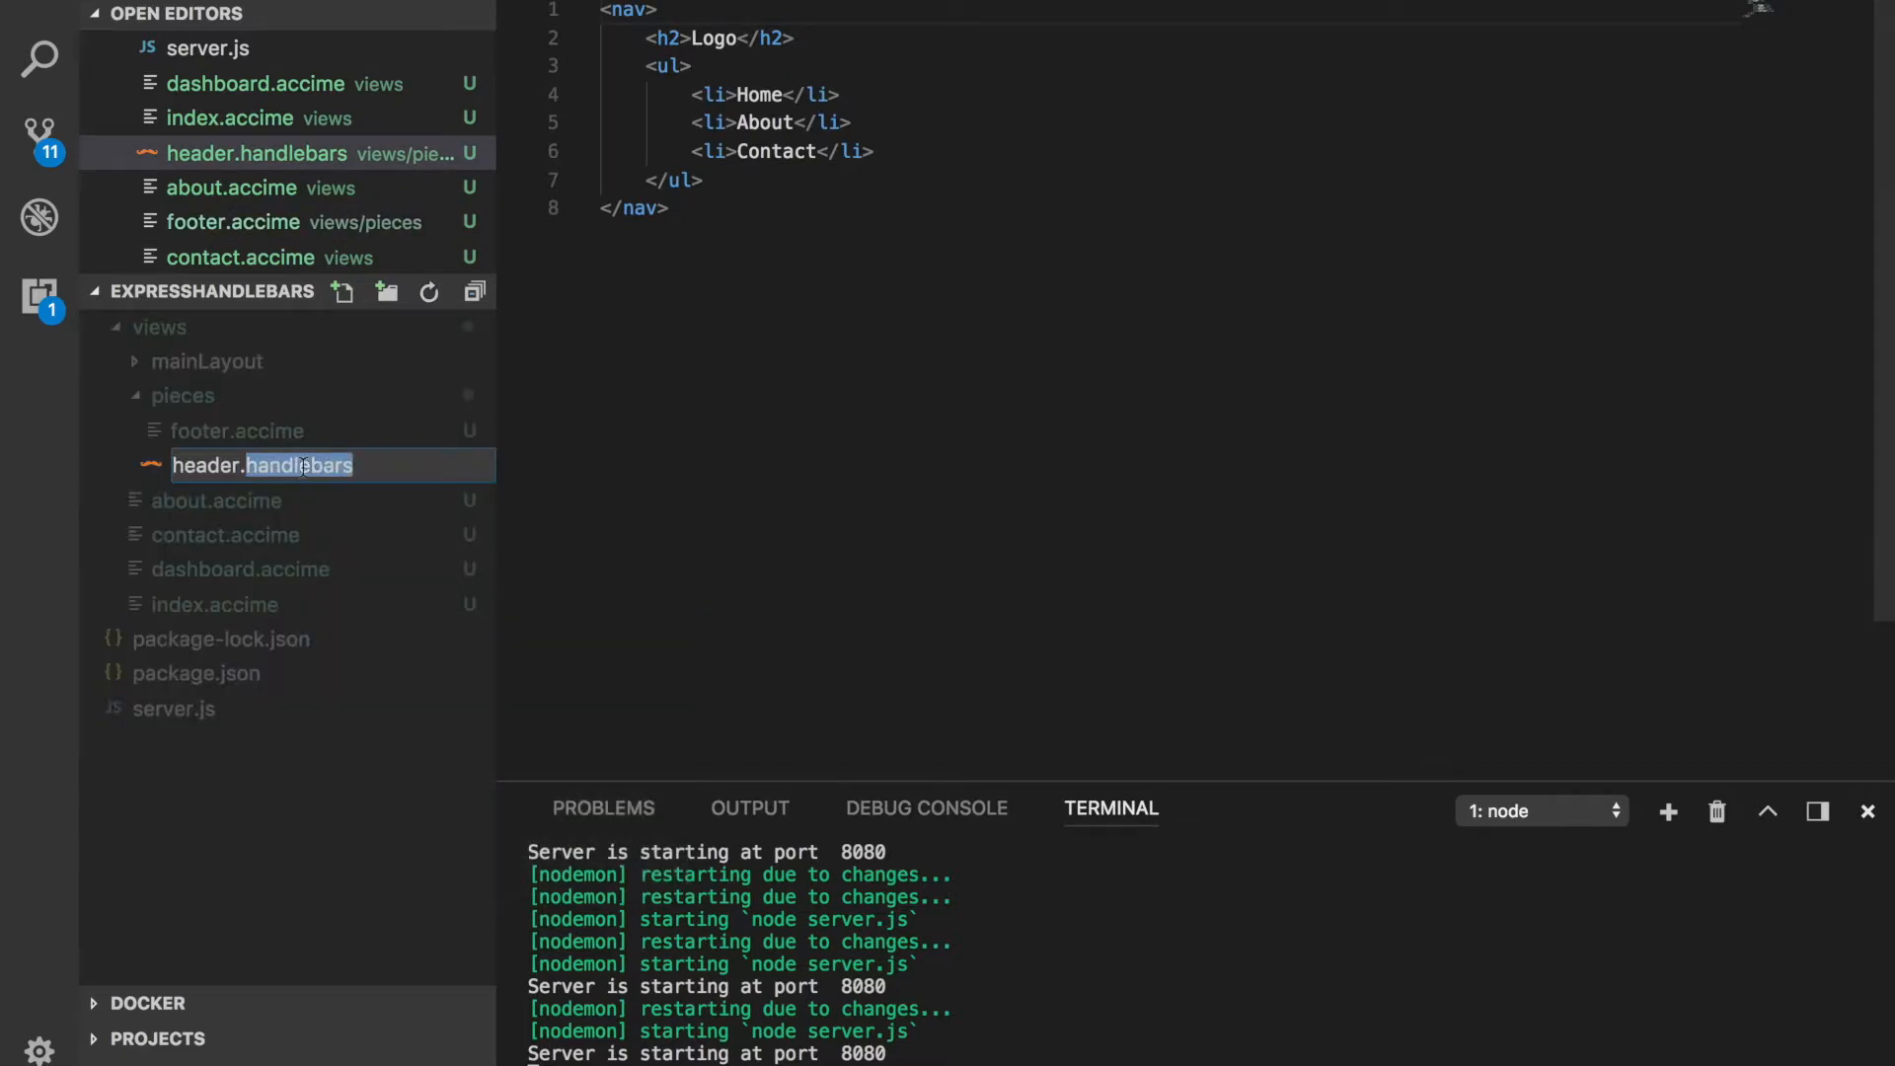
key("Enter")
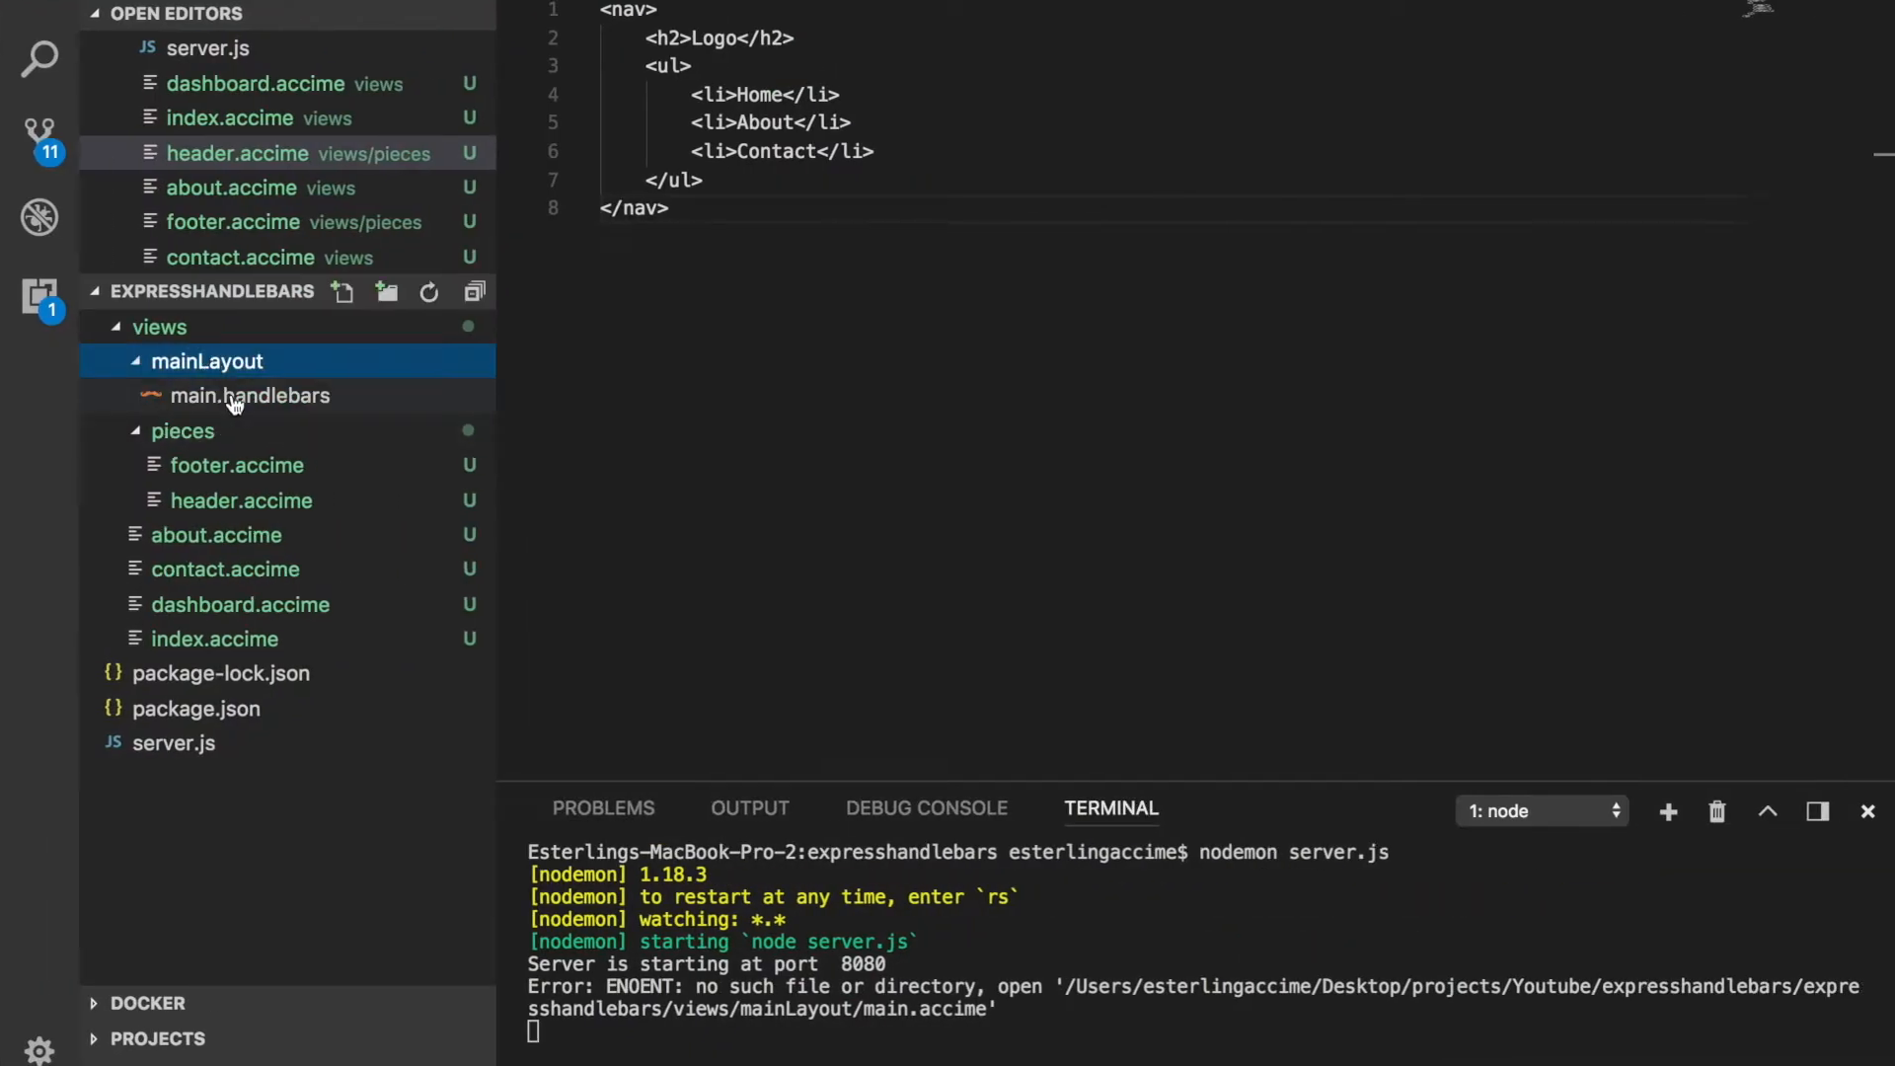
Step: Rename main.handlebars in mainLayout to main.accime and view the renamed file
right_click(249, 395)
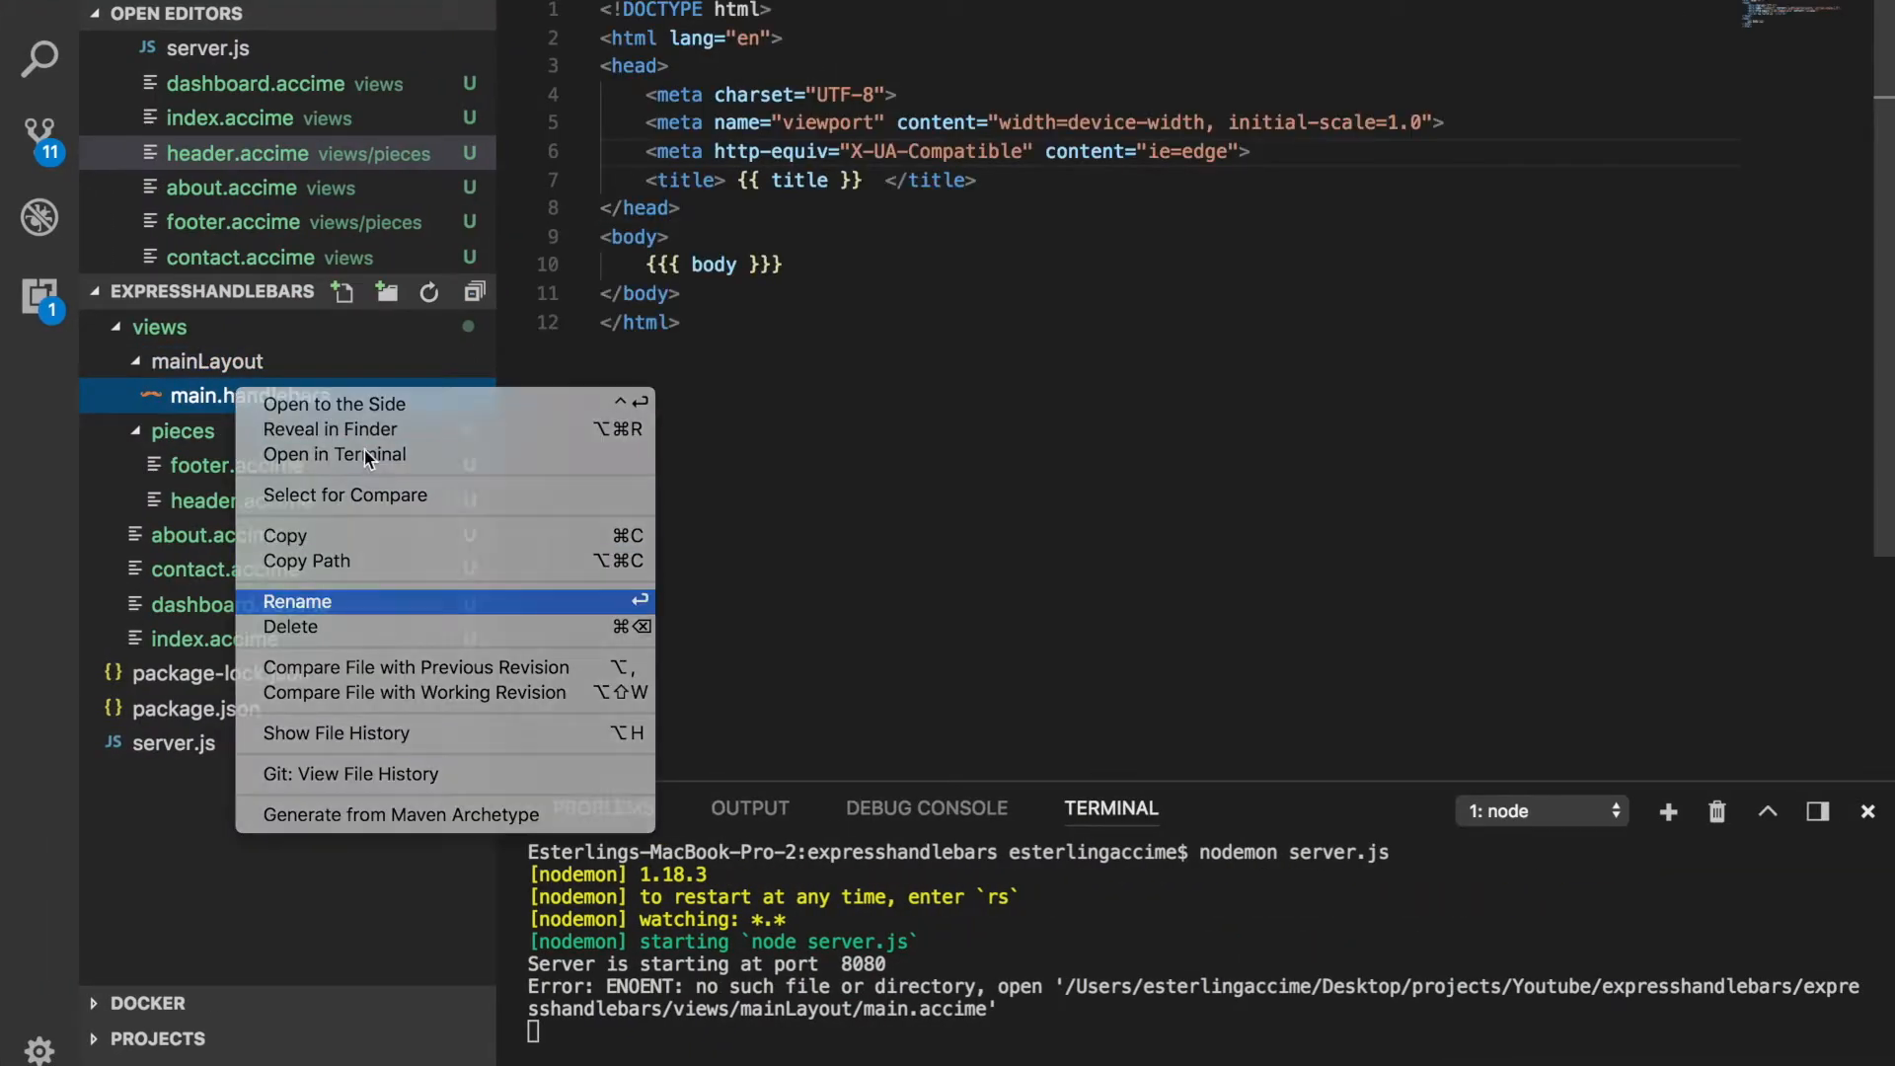
left_click(298, 602)
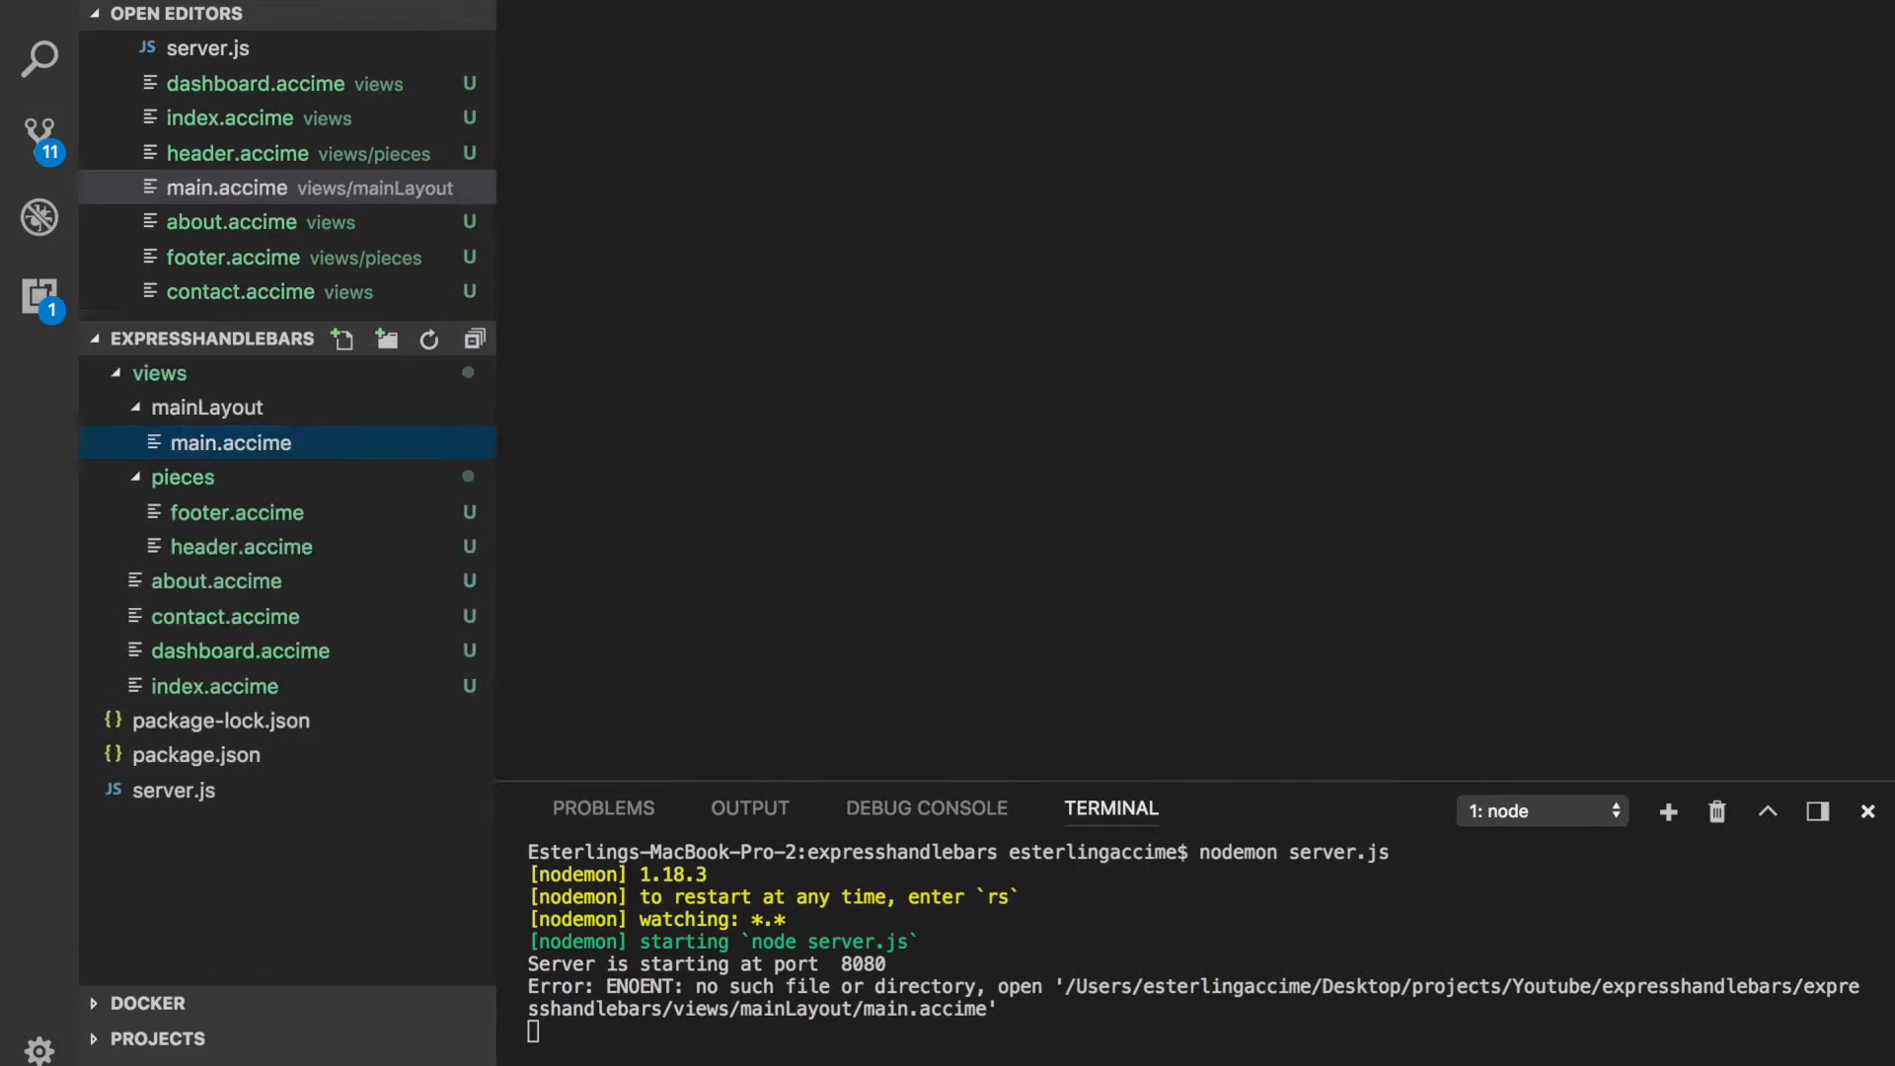
double_click(233, 442)
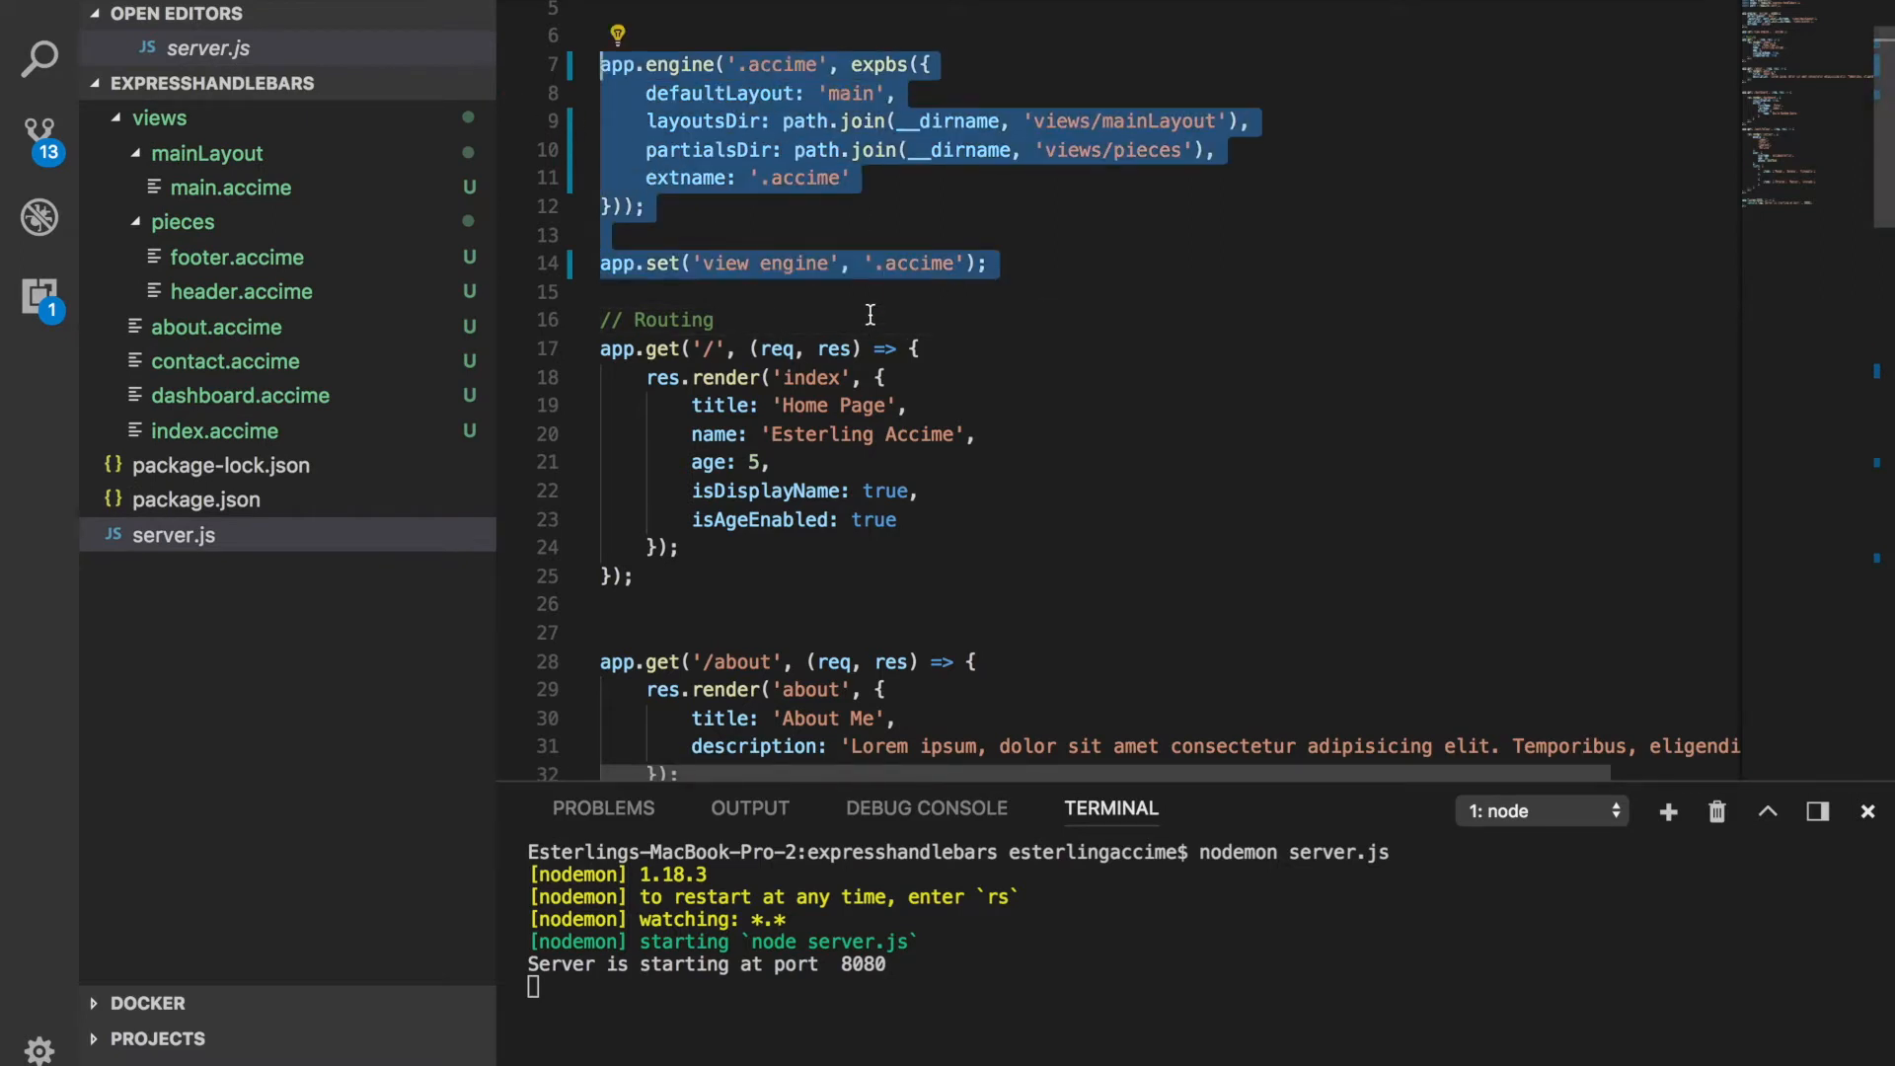
mouse_move(625, 242)
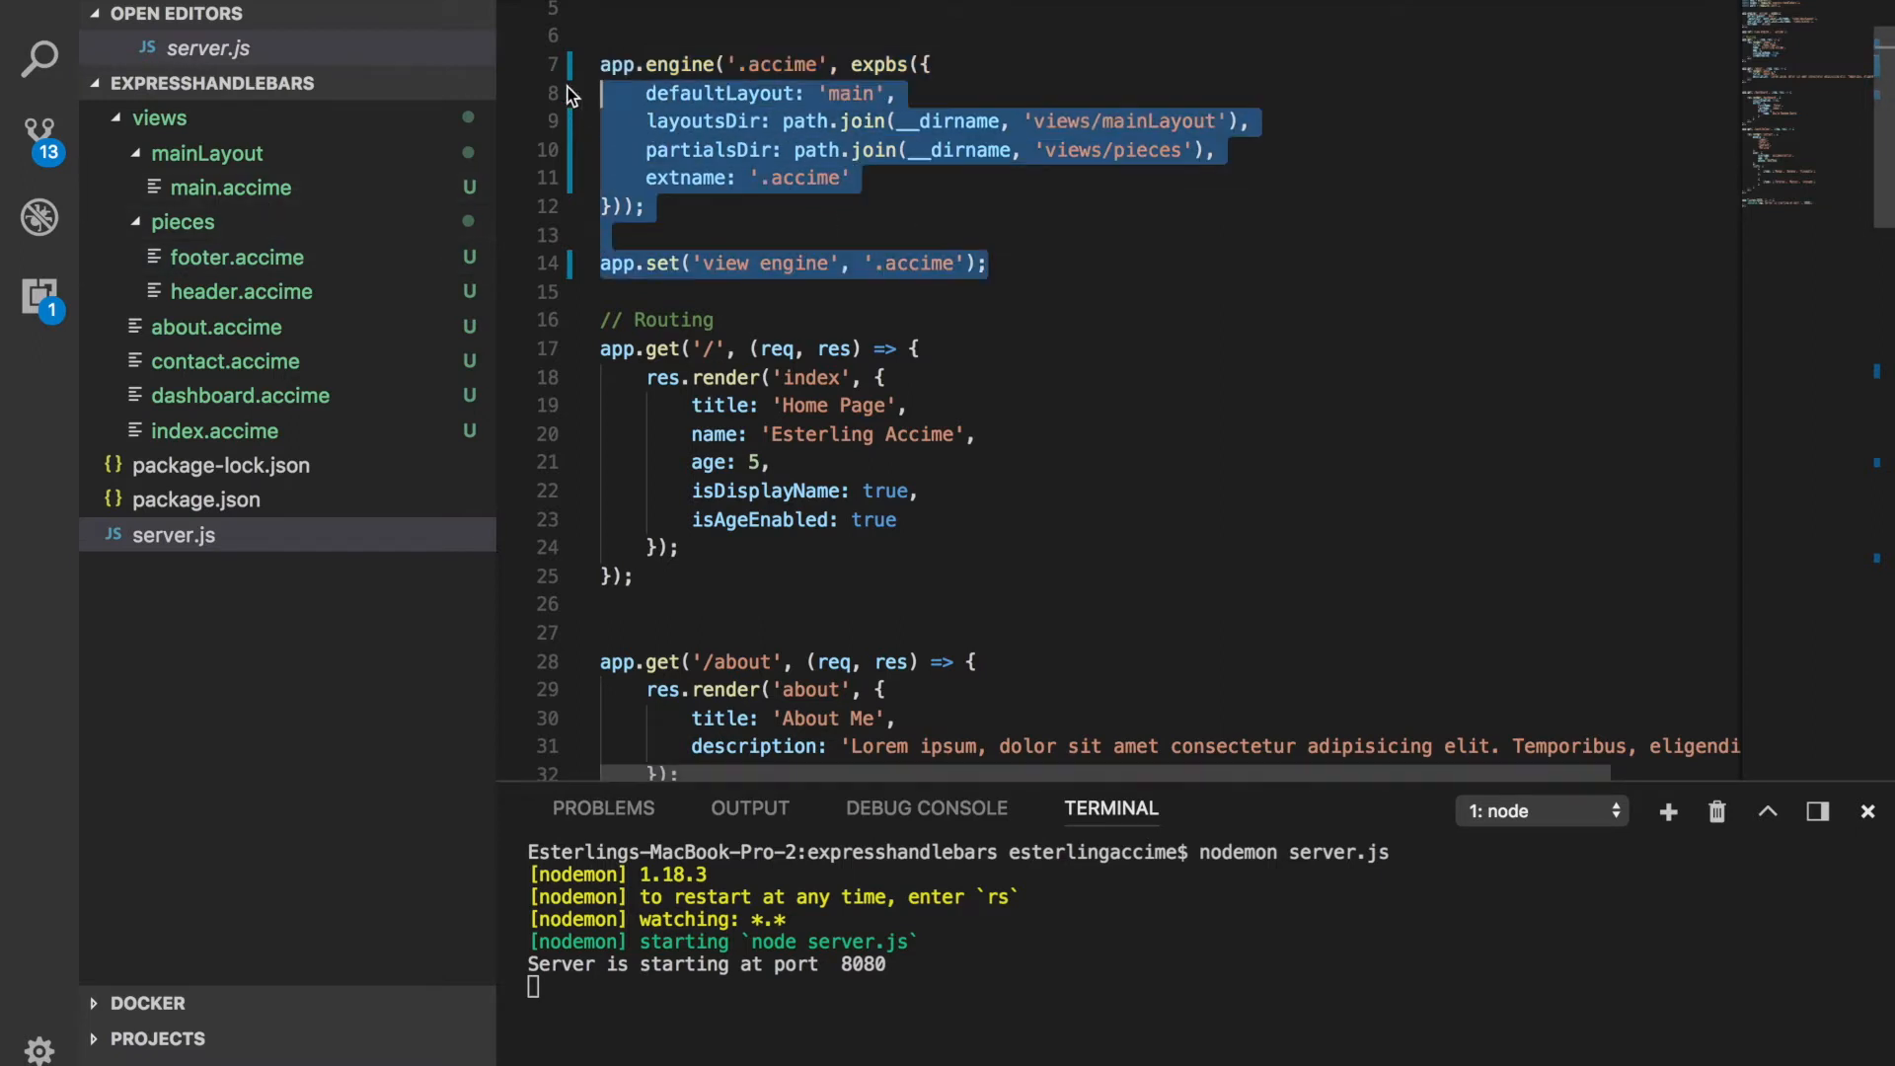
Step: Clear the selection over the '.accime' engine setup lines in server.js
left_click(916, 349)
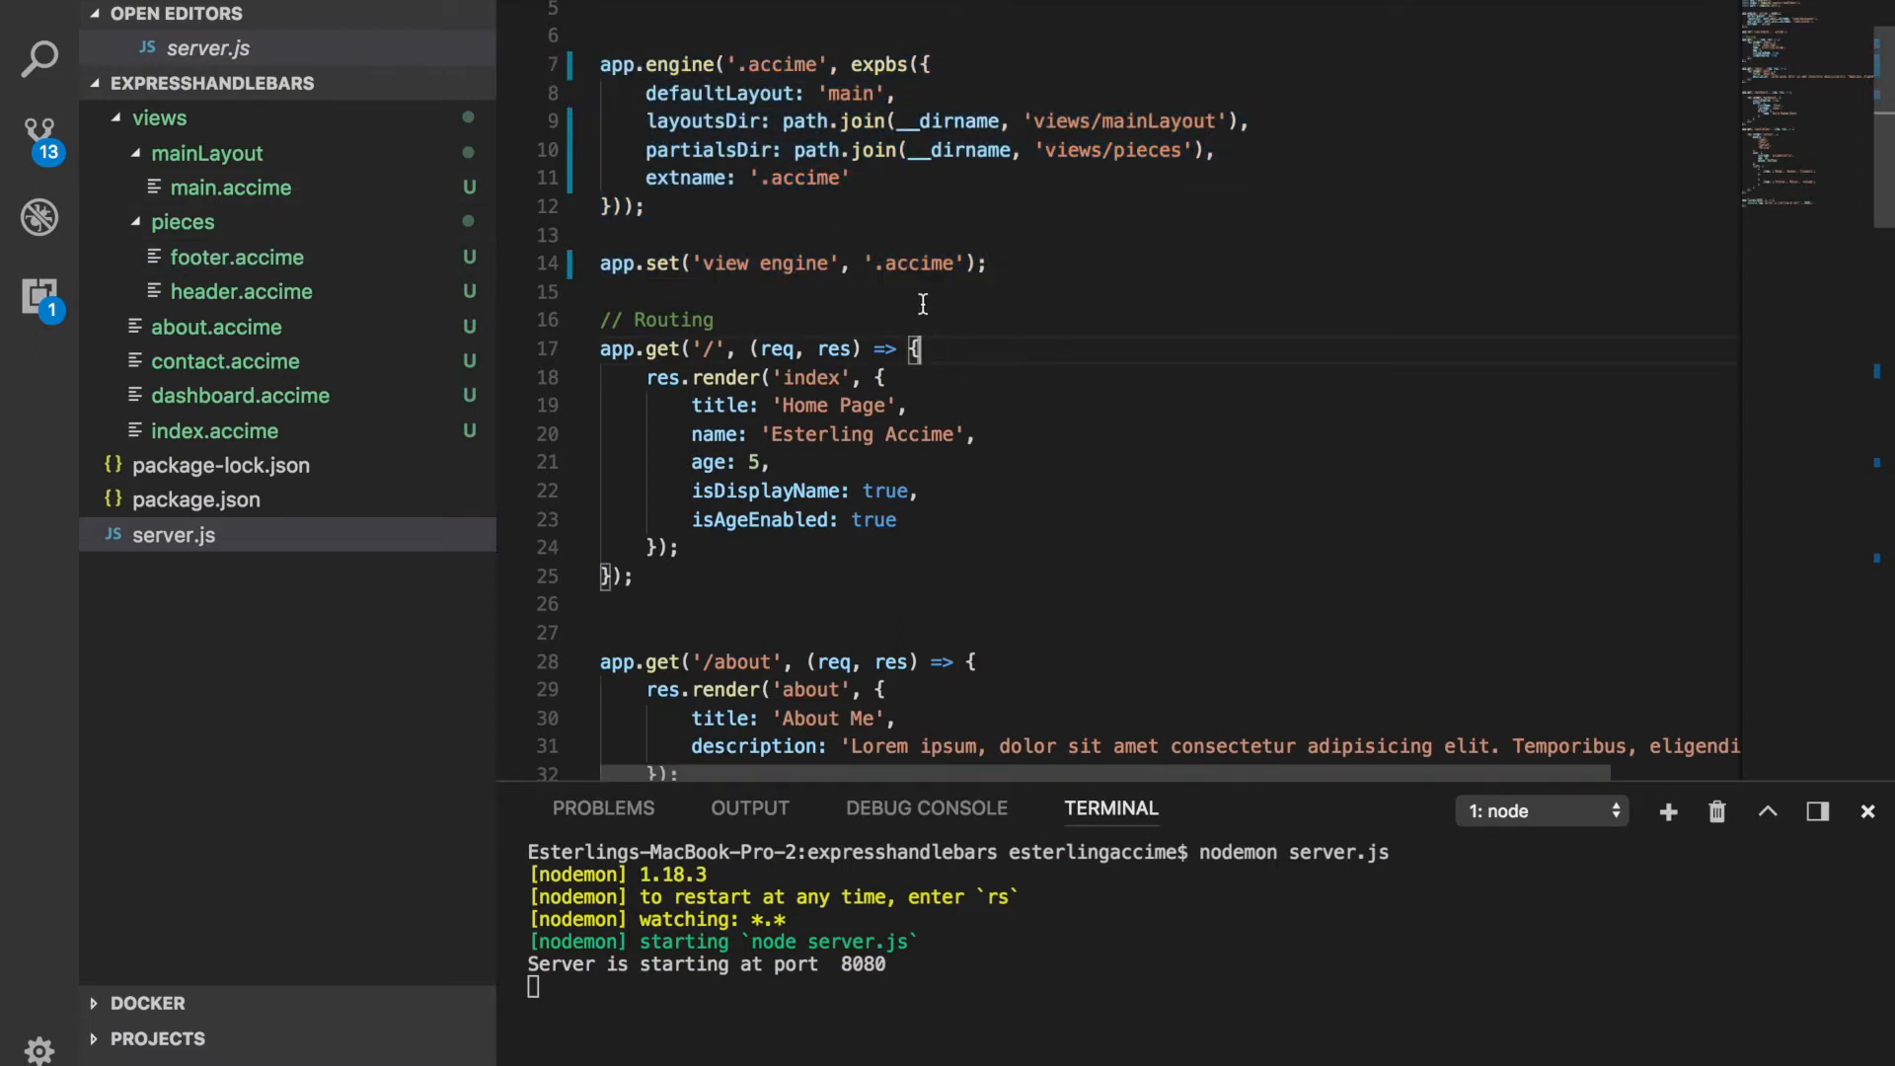